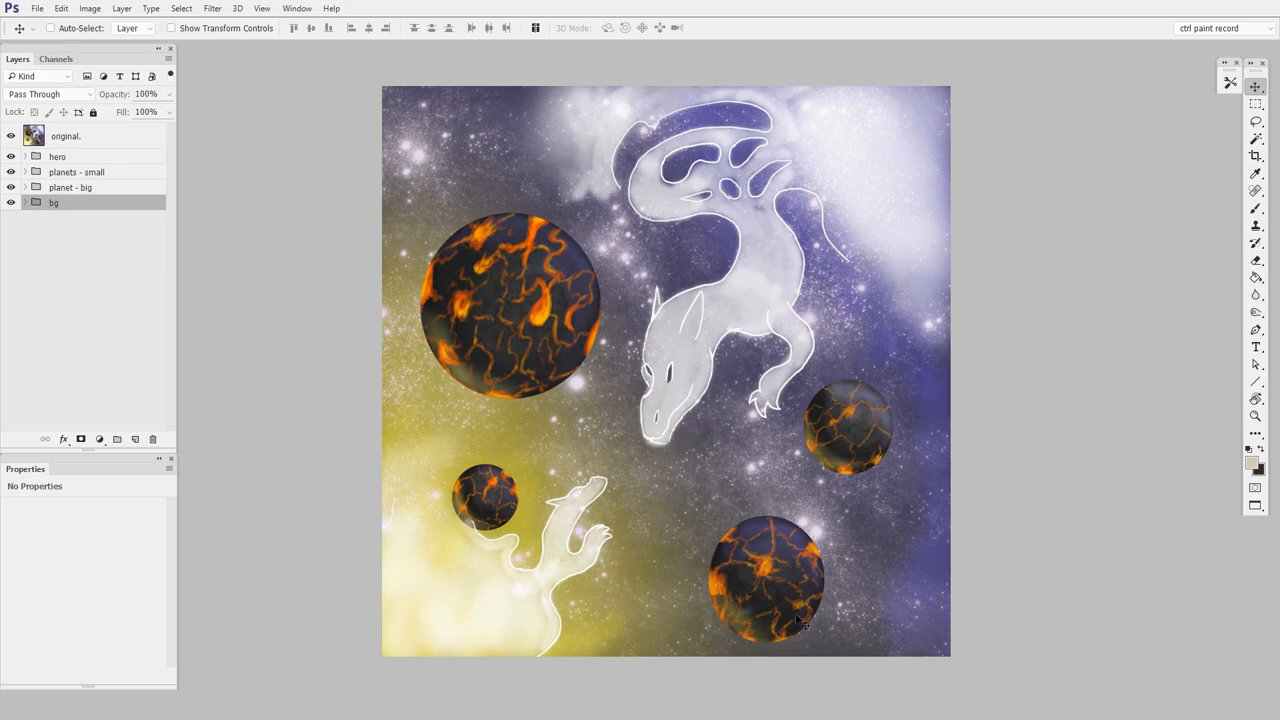
mouse_move(832, 544)
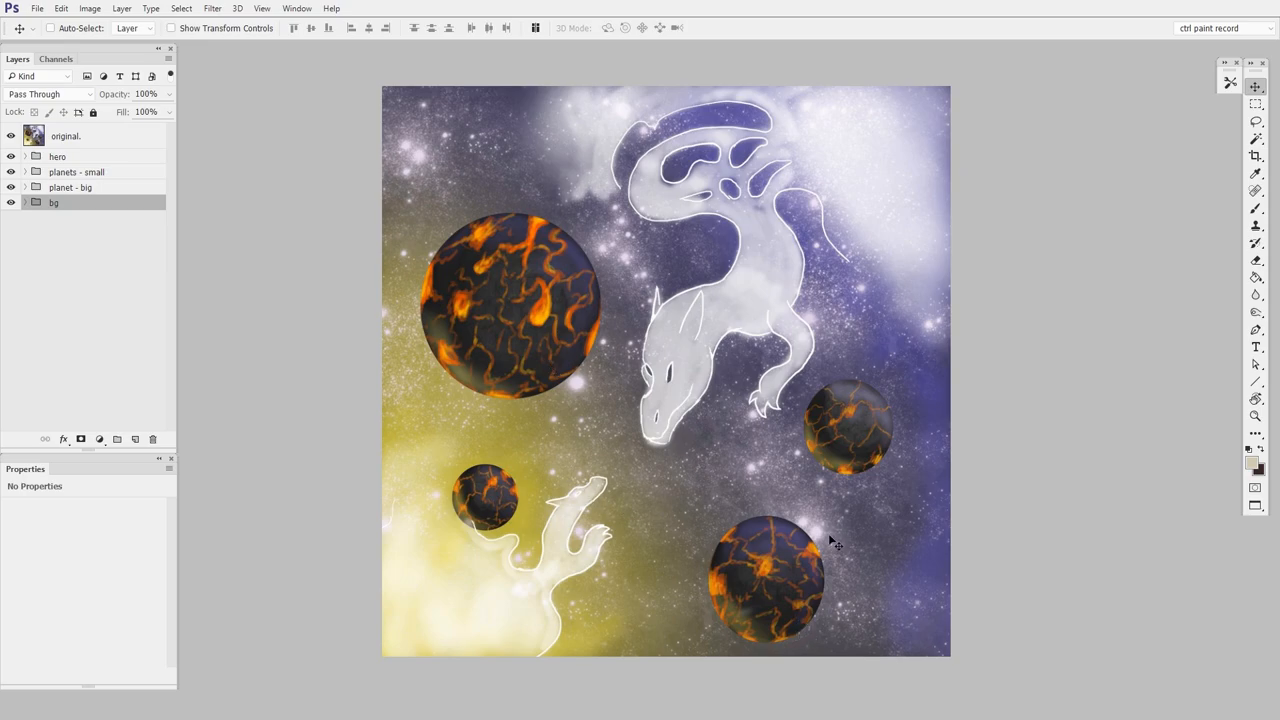
mouse_move(832, 556)
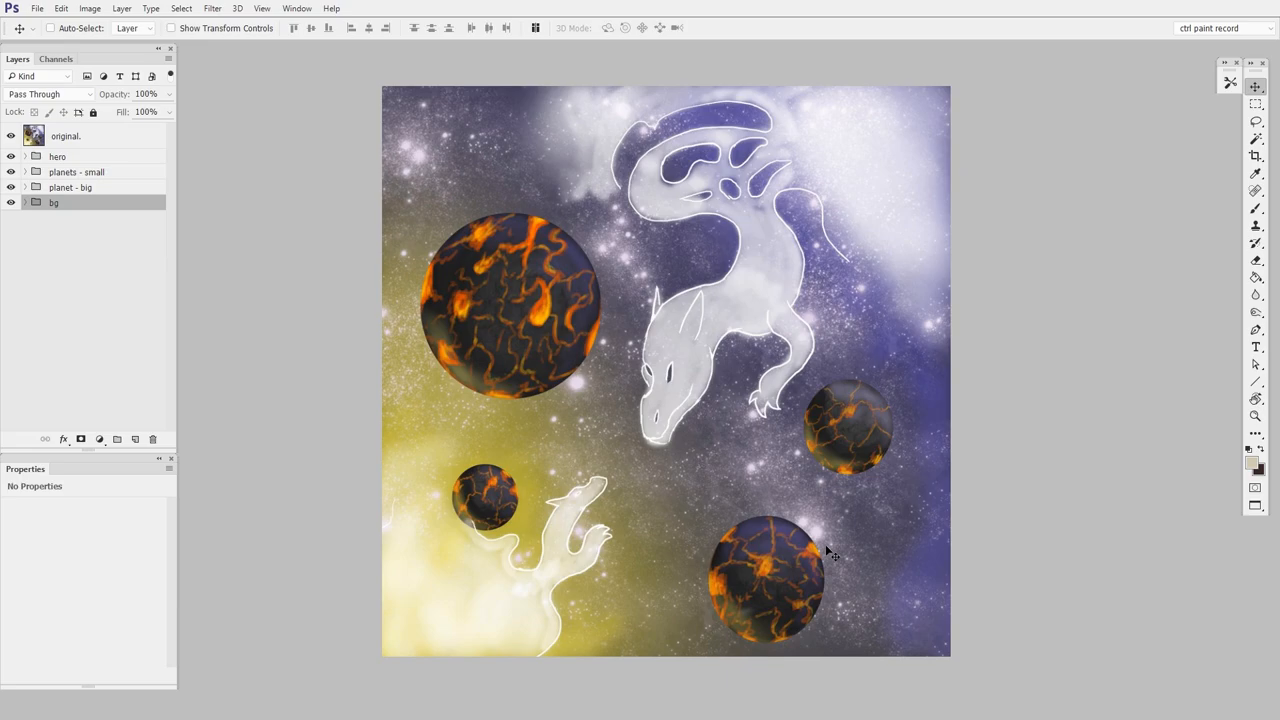
mouse_move(920, 588)
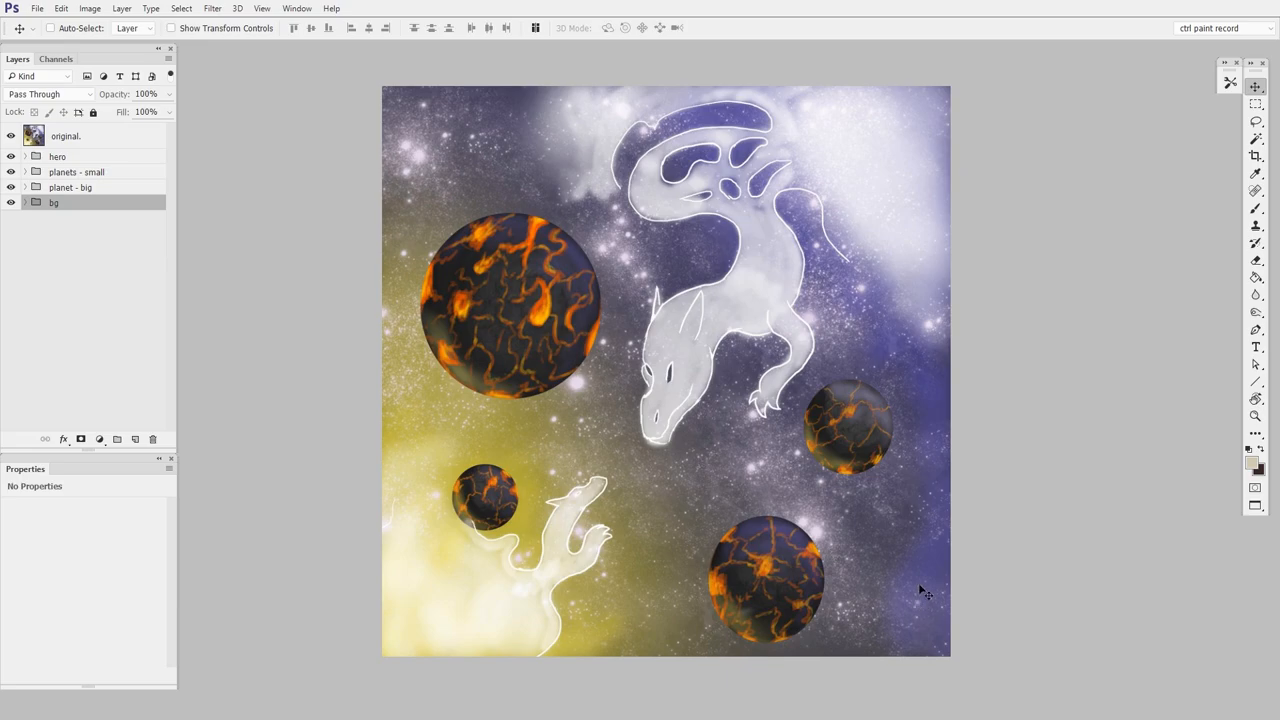
mouse_move(616, 556)
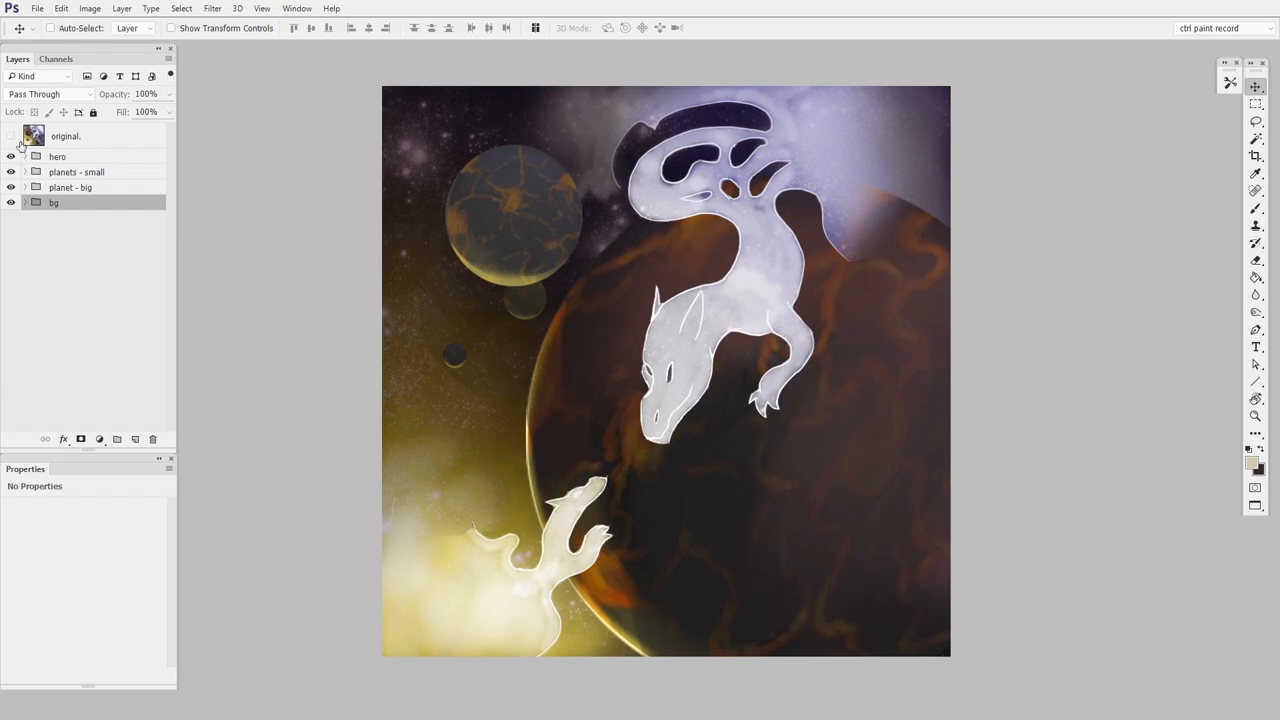
Flip to the small lava-planet paintover, then back to the original huge-planet painting
click(12, 136)
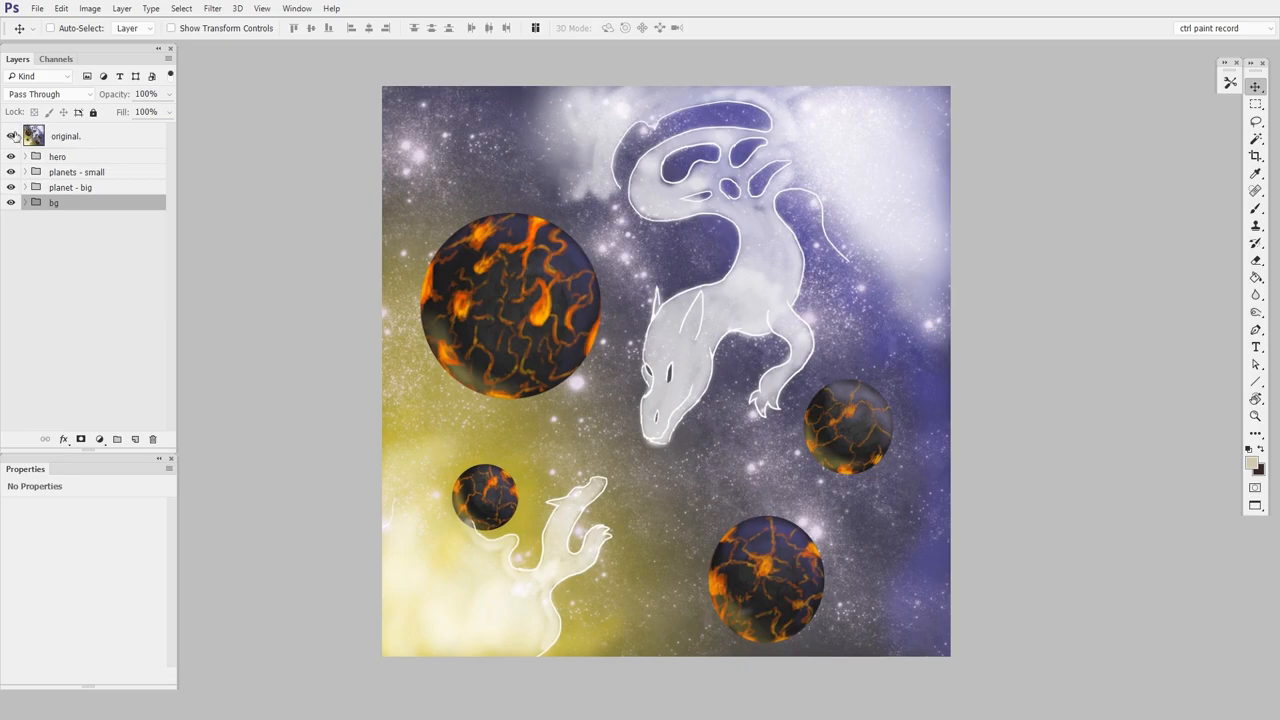
click(16, 156)
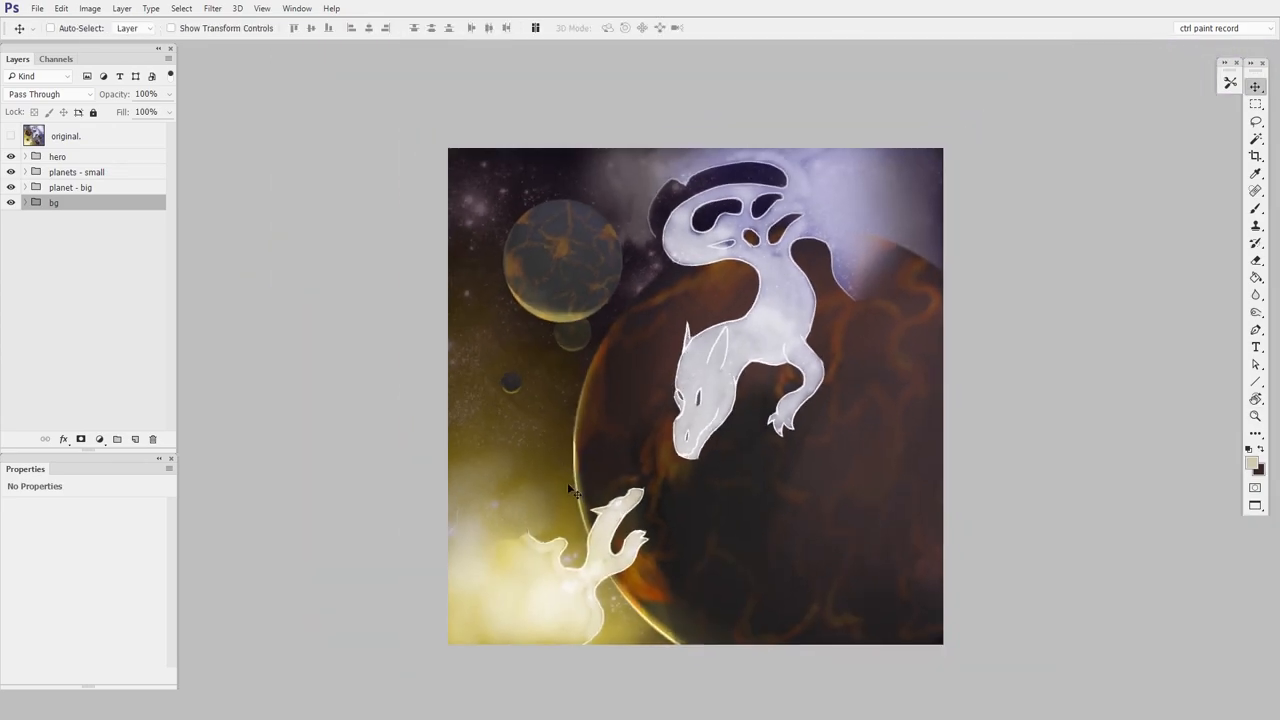
mouse_move(946, 354)
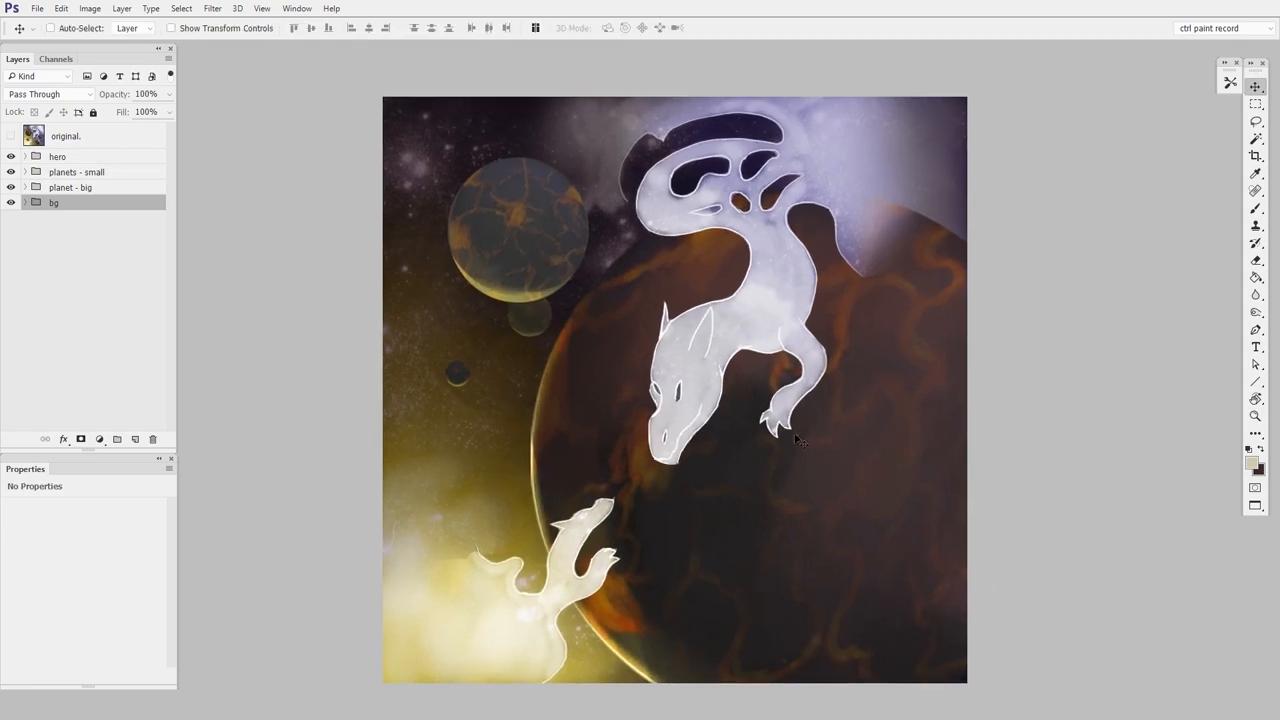
mouse_move(800, 544)
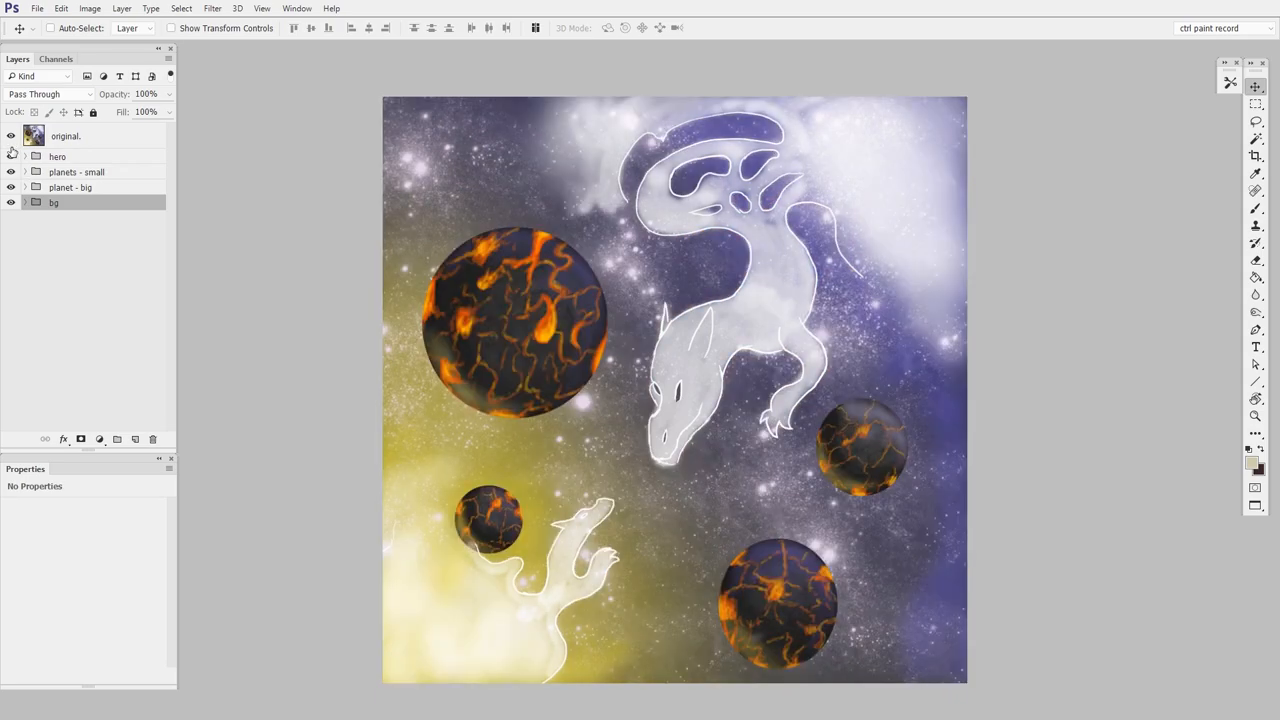
mouse_move(12, 160)
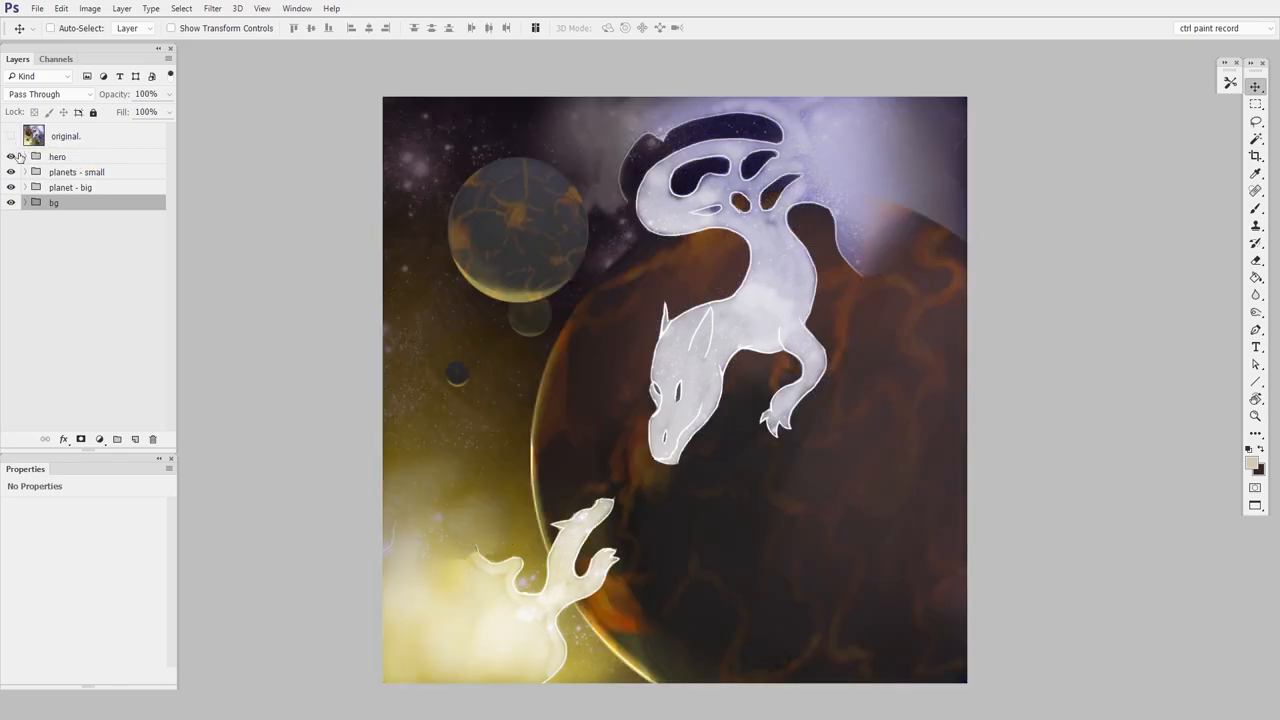
mouse_move(12, 172)
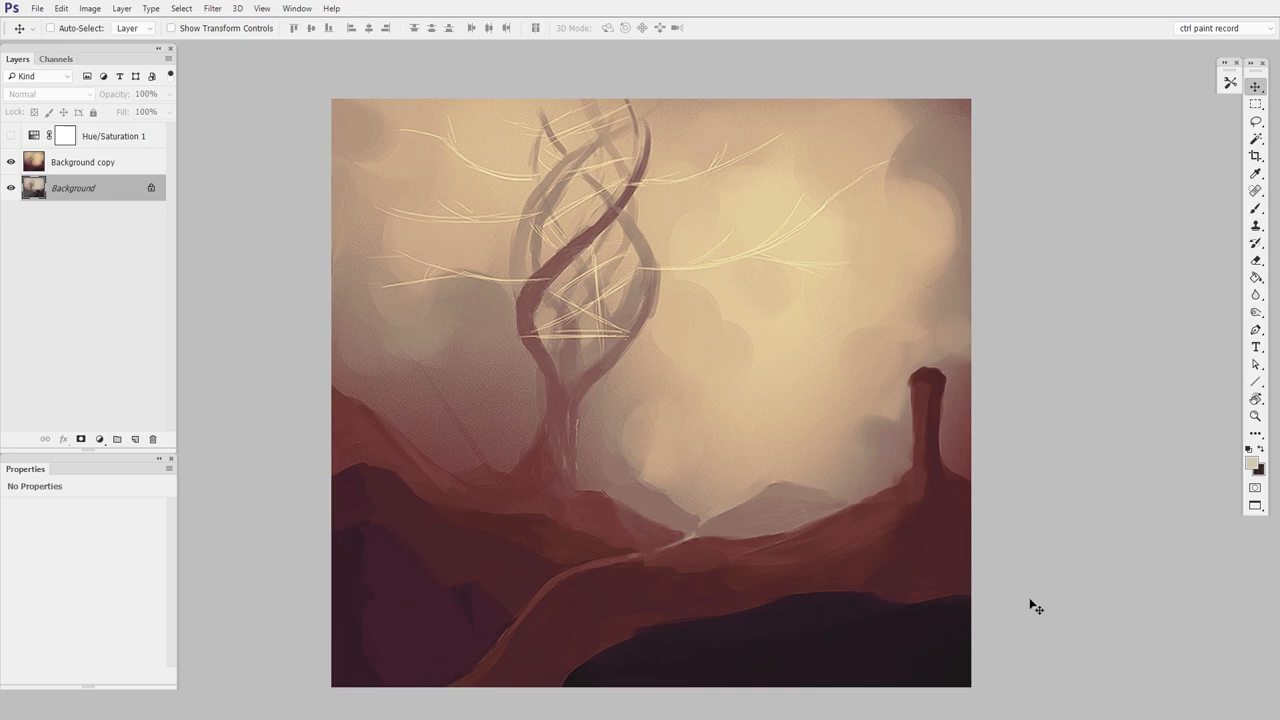
Toggle the Background copy layer to show the photo-textured paintover, ending on the plain tree sketch
click(12, 160)
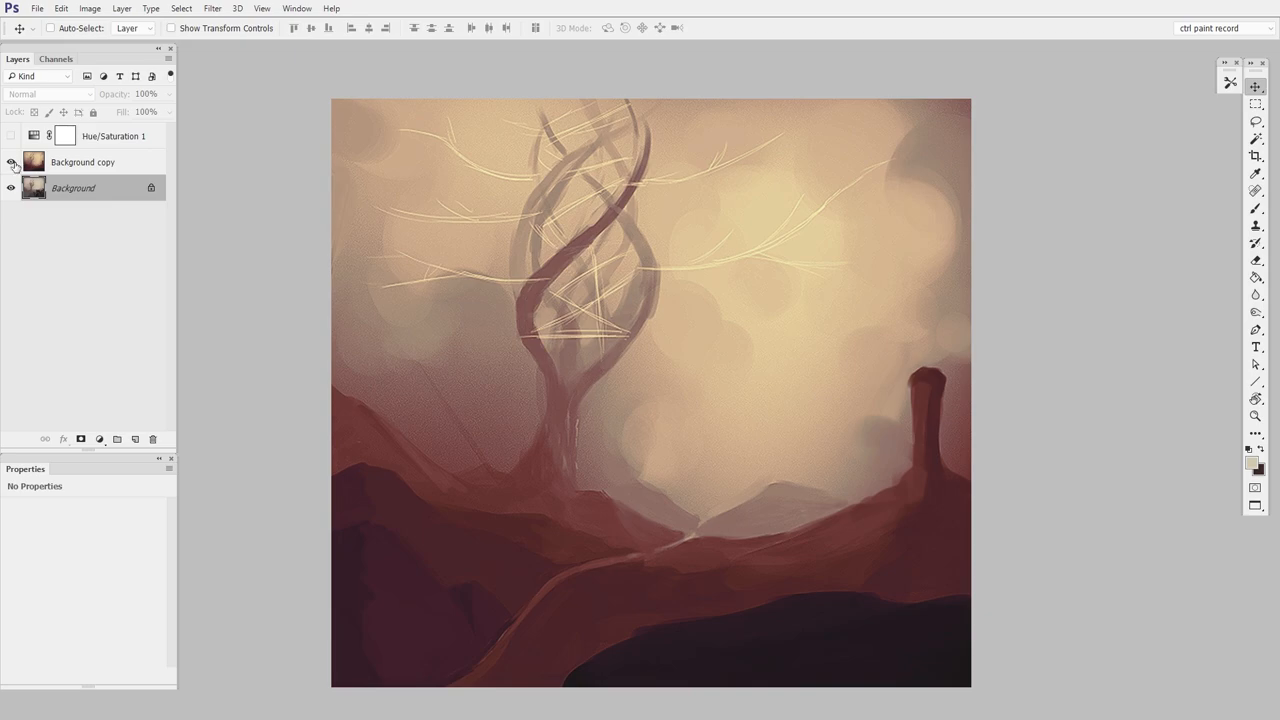
click(12, 160)
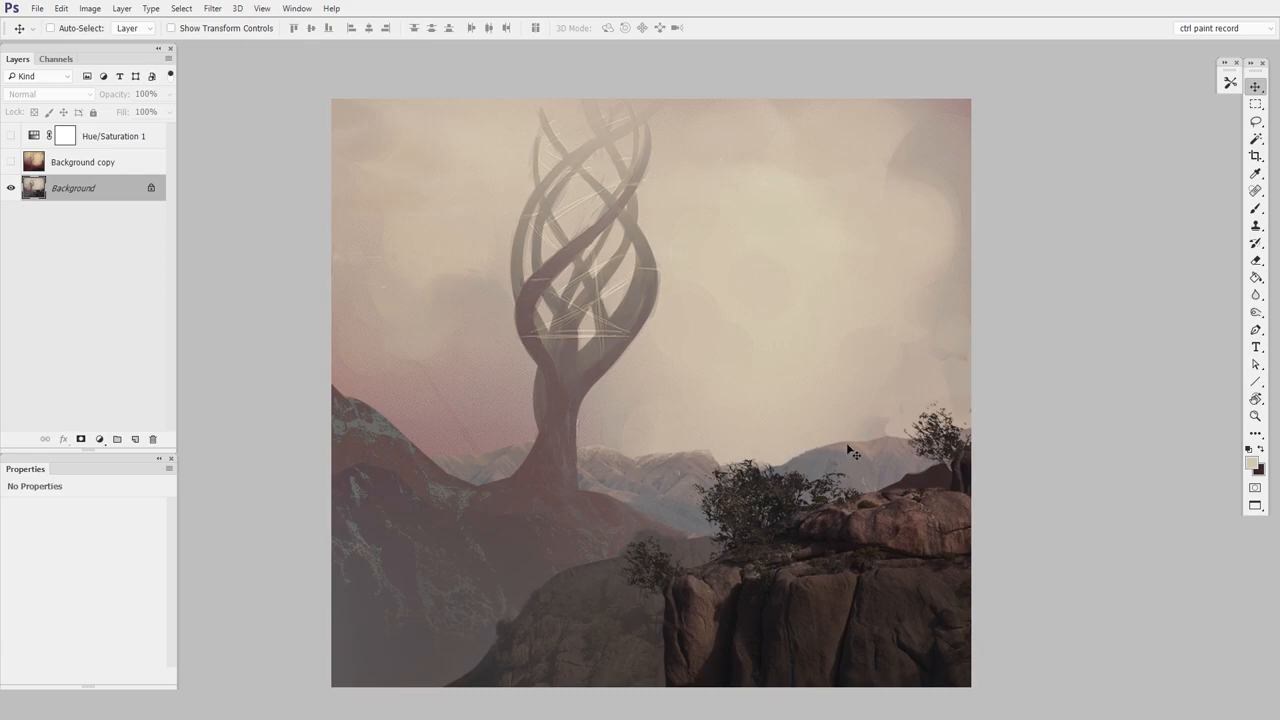
mouse_move(864, 500)
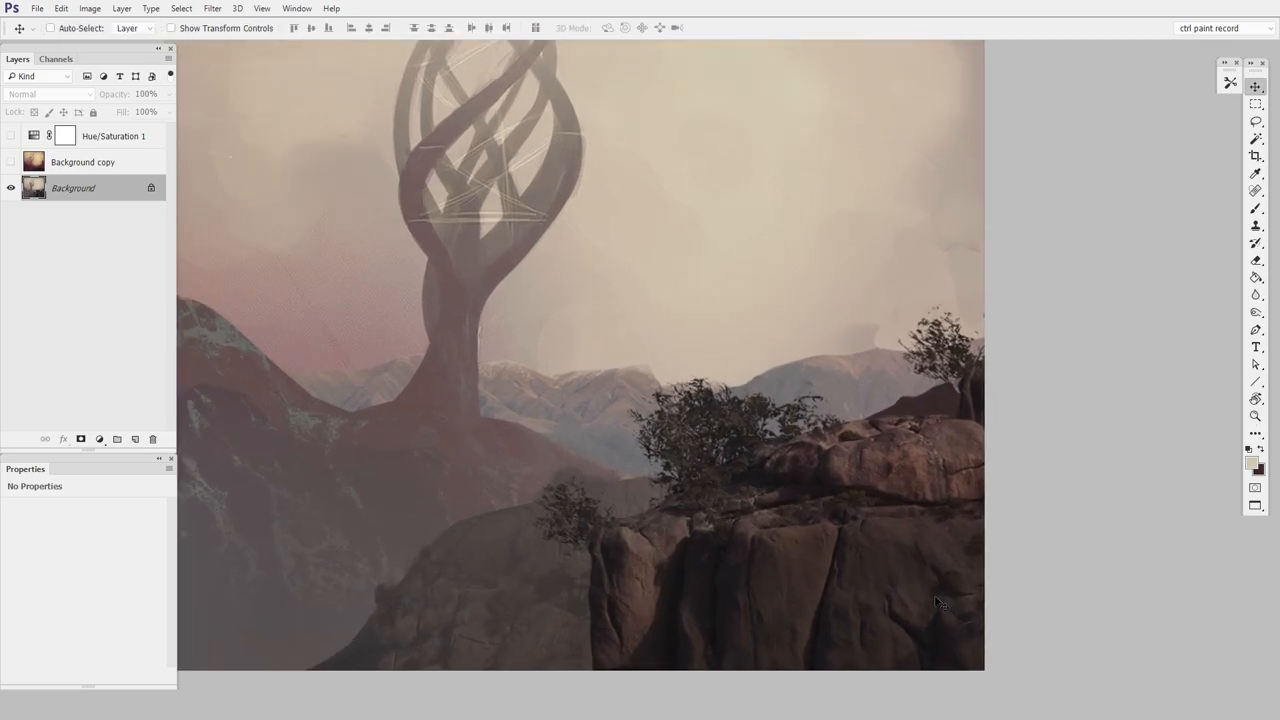
mouse_move(600, 380)
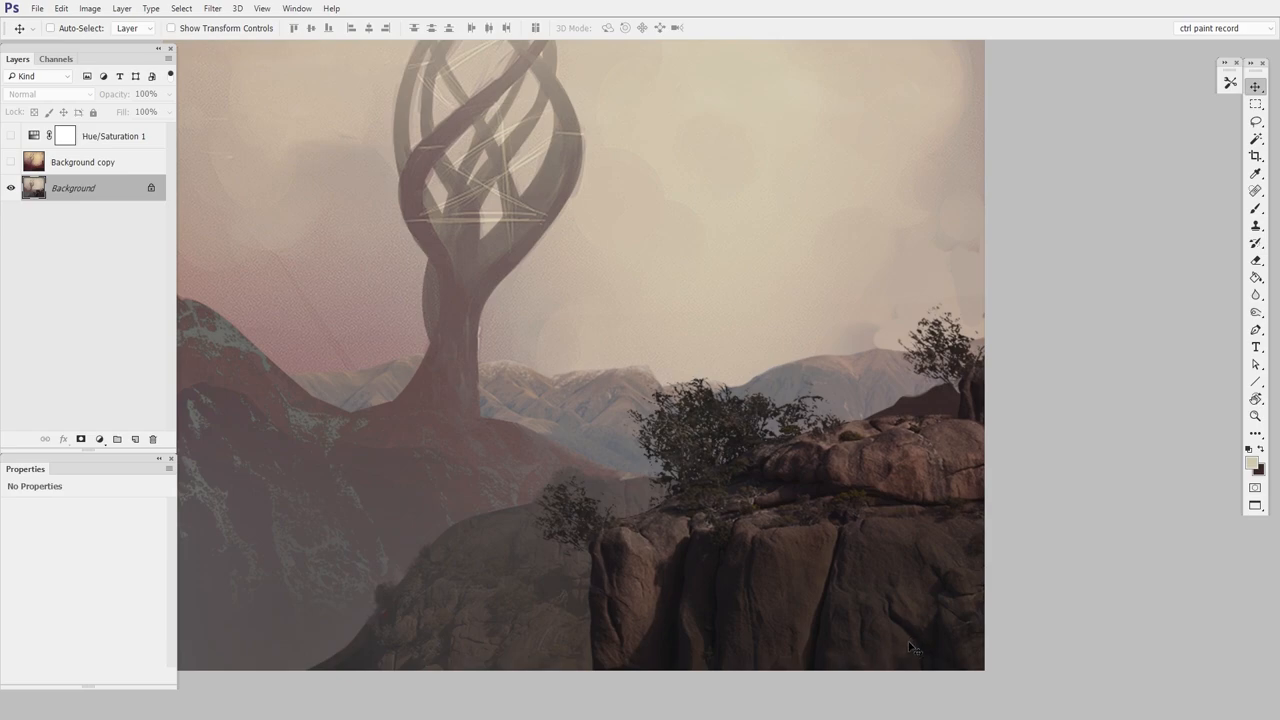
mouse_move(834, 428)
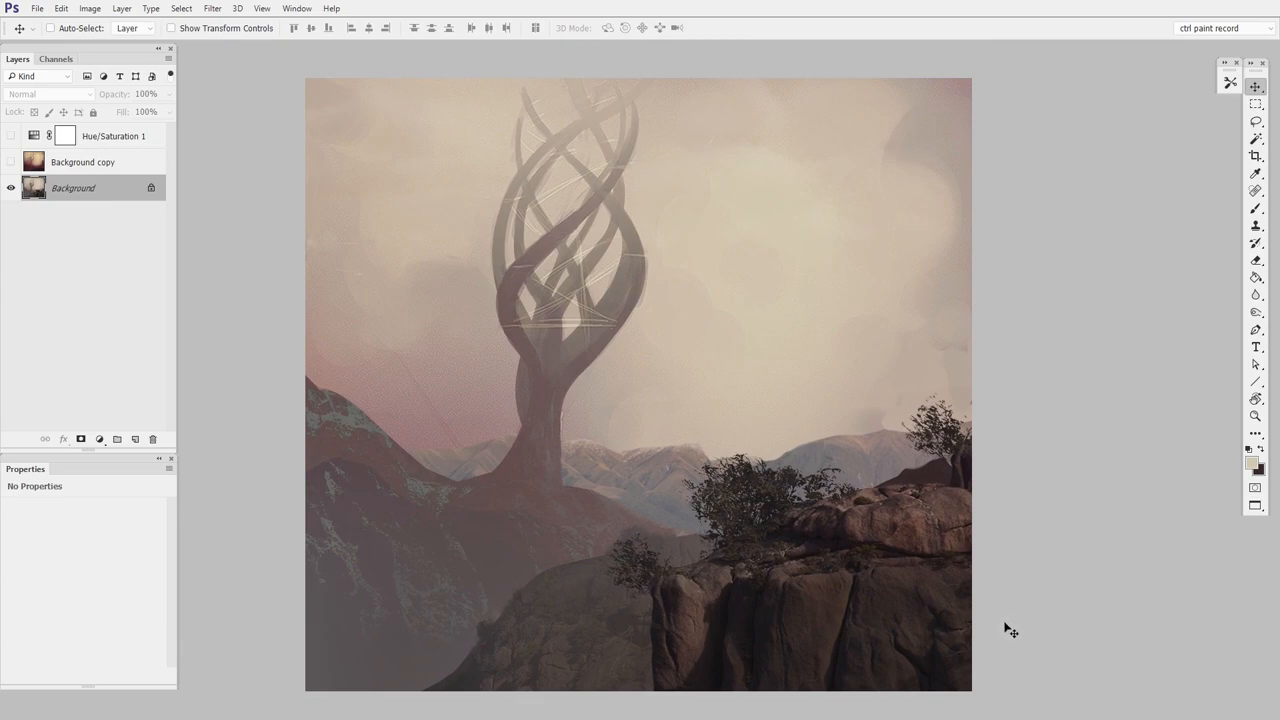
mouse_move(992, 636)
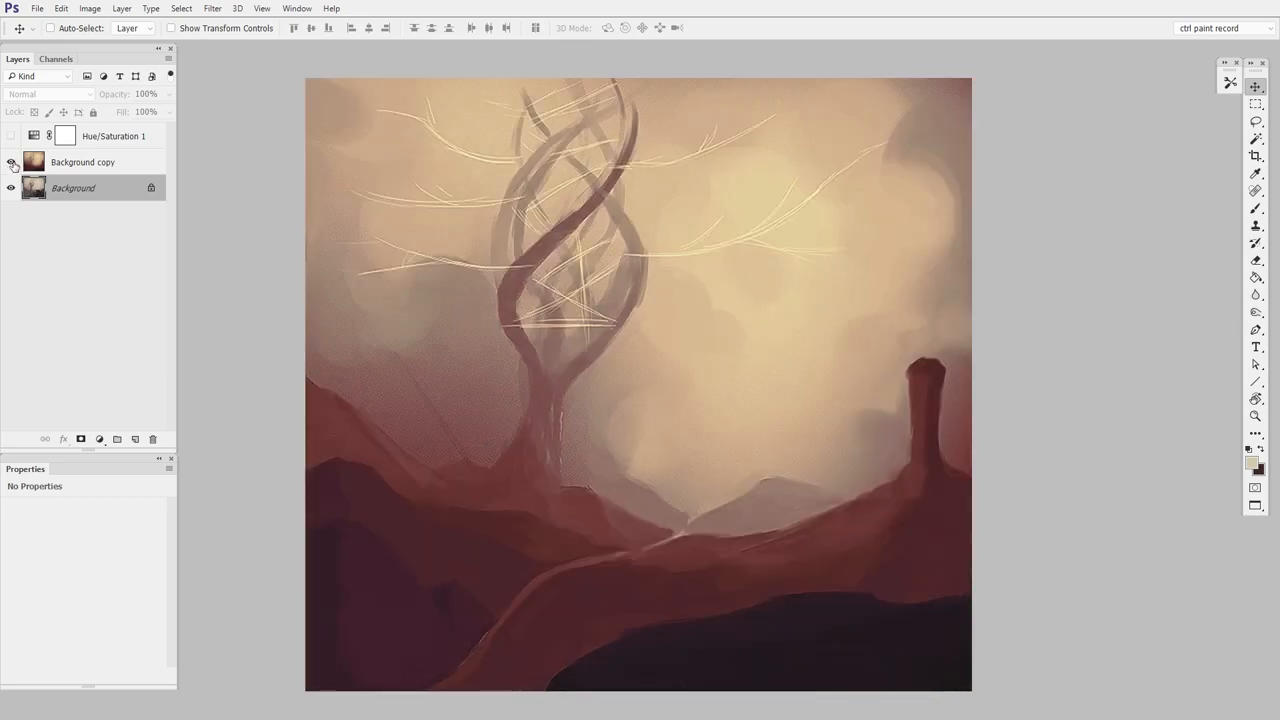
click(12, 162)
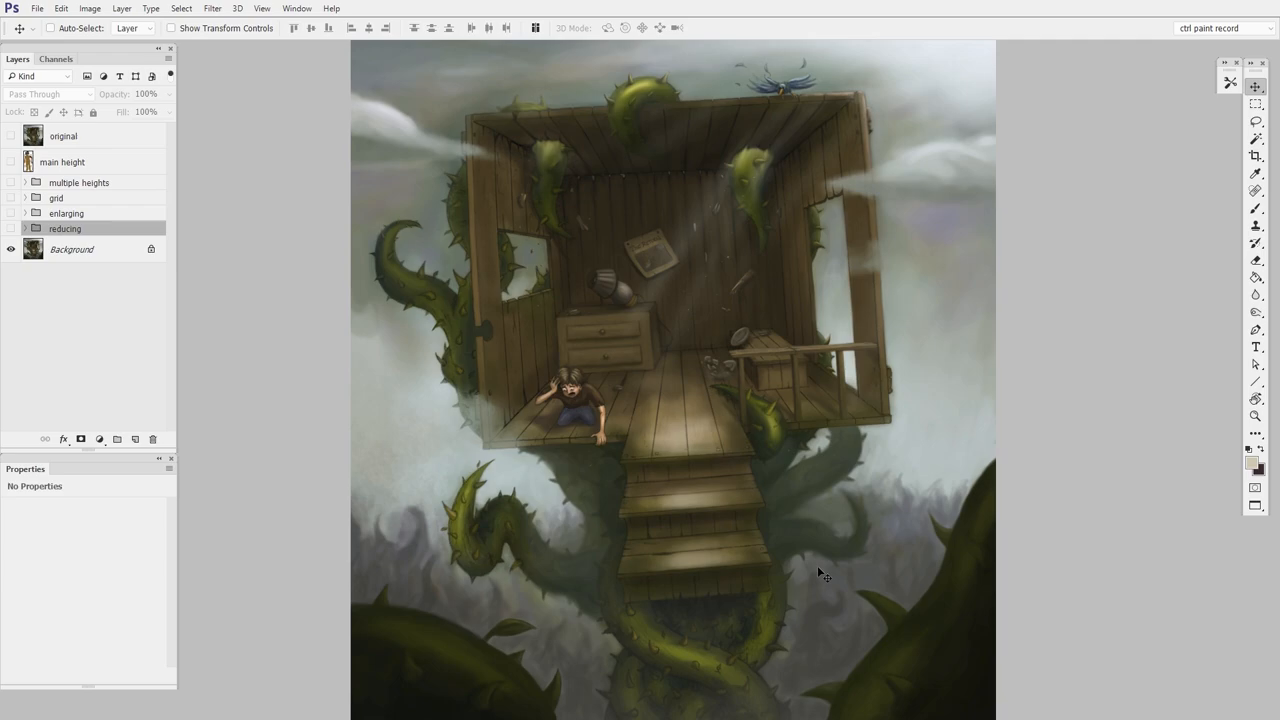
mouse_move(628, 412)
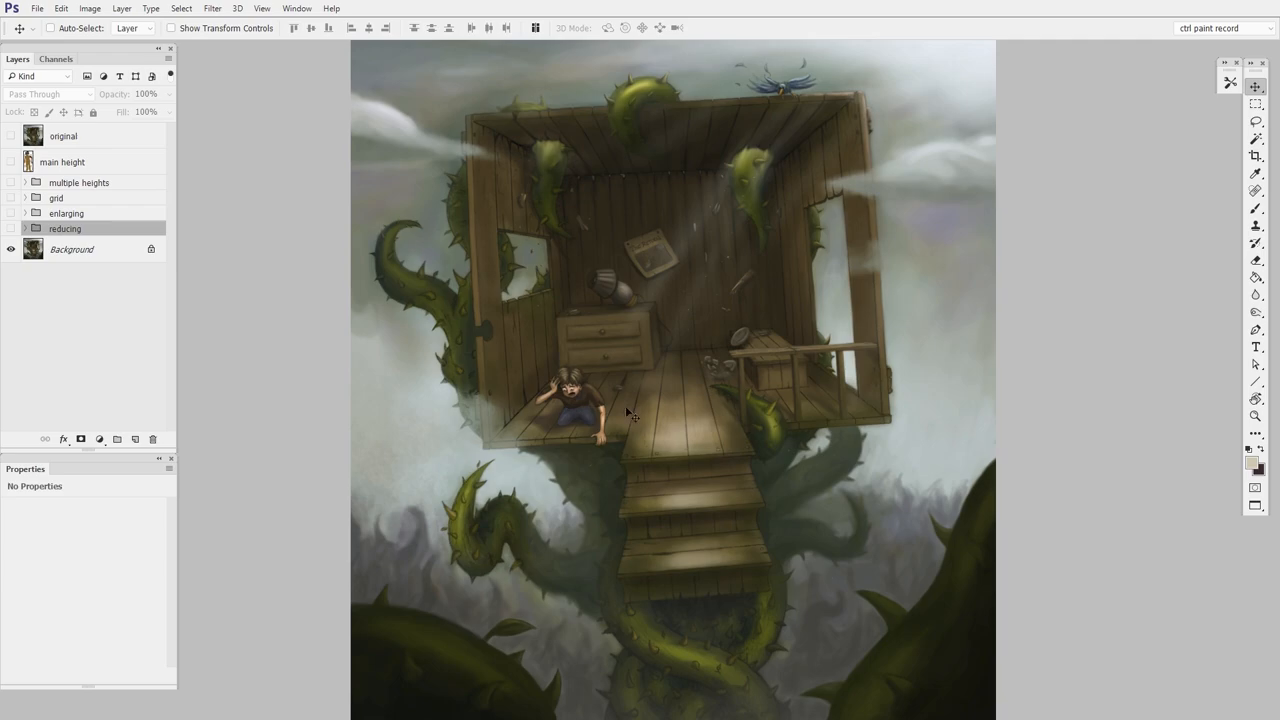
mouse_move(830, 410)
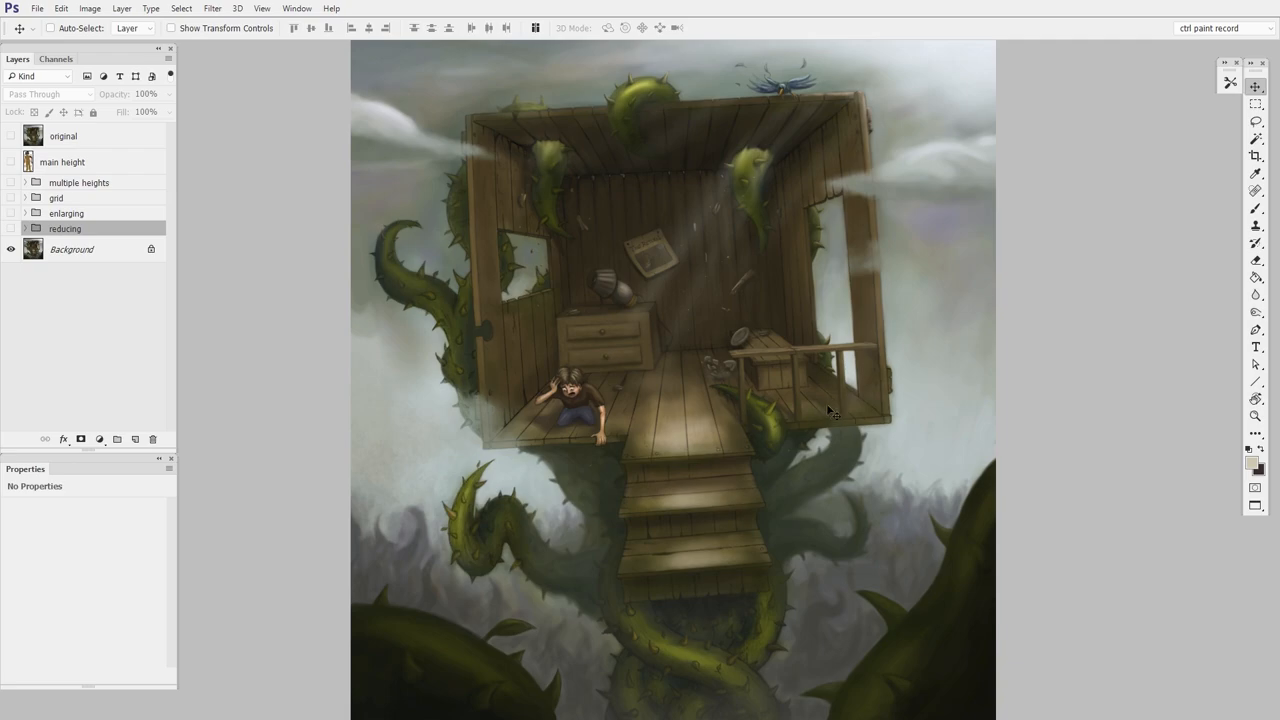
mouse_move(792, 442)
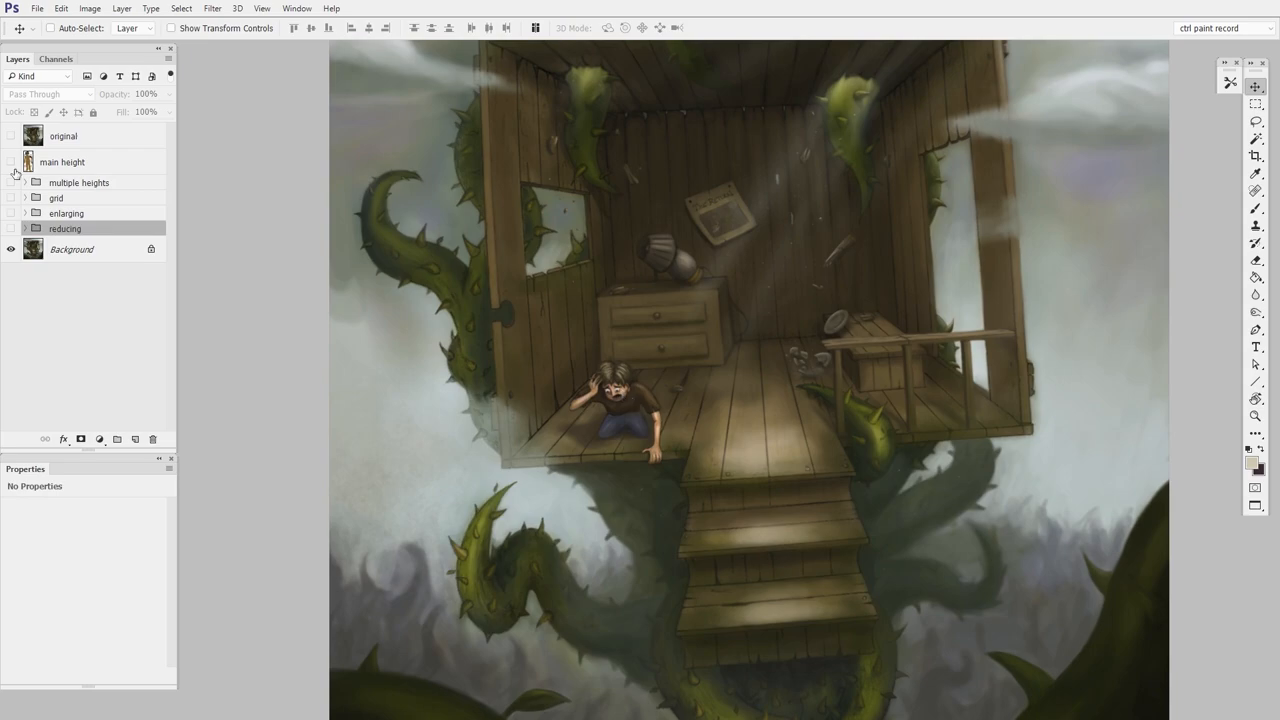
click(12, 162)
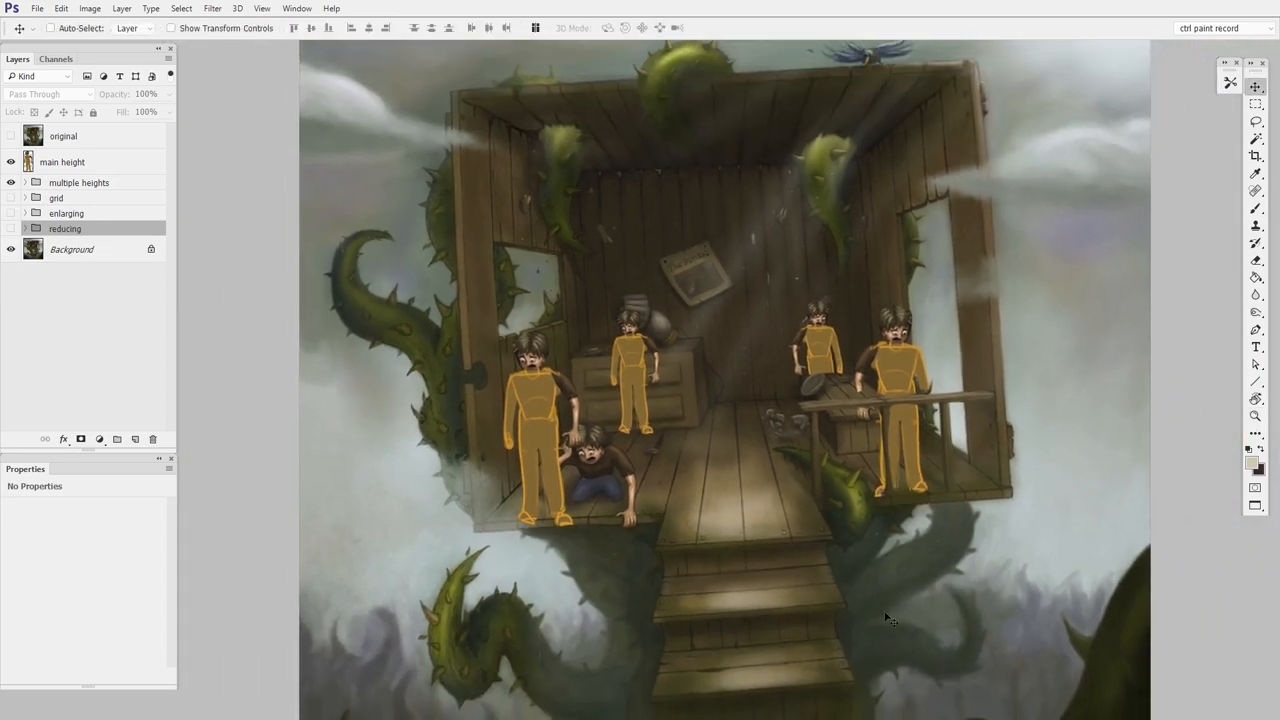
mouse_move(890, 634)
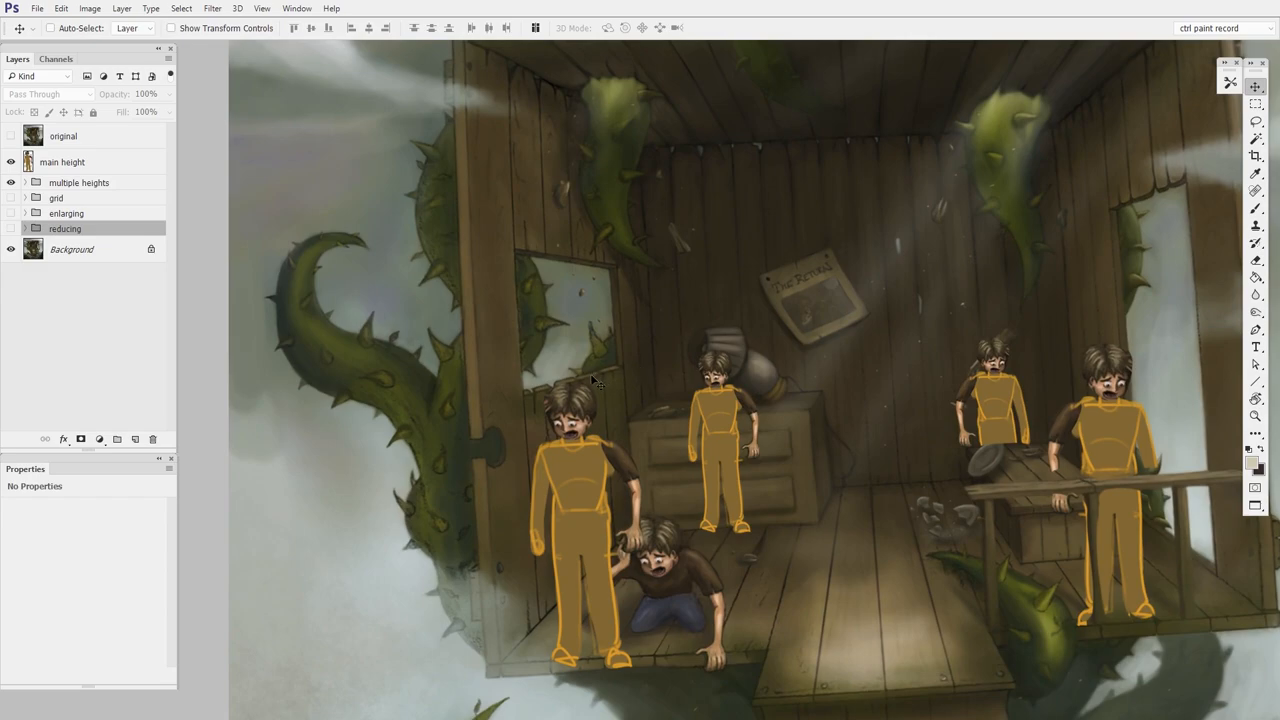
mouse_move(508, 424)
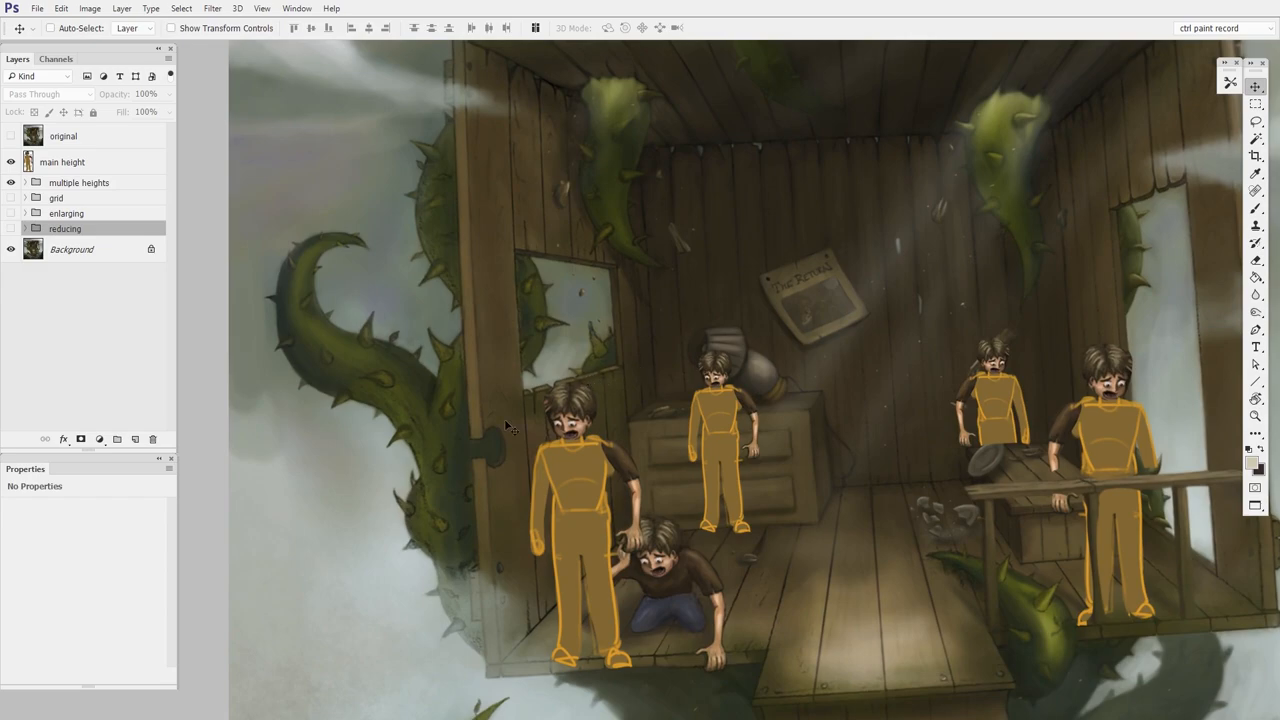
mouse_move(610, 480)
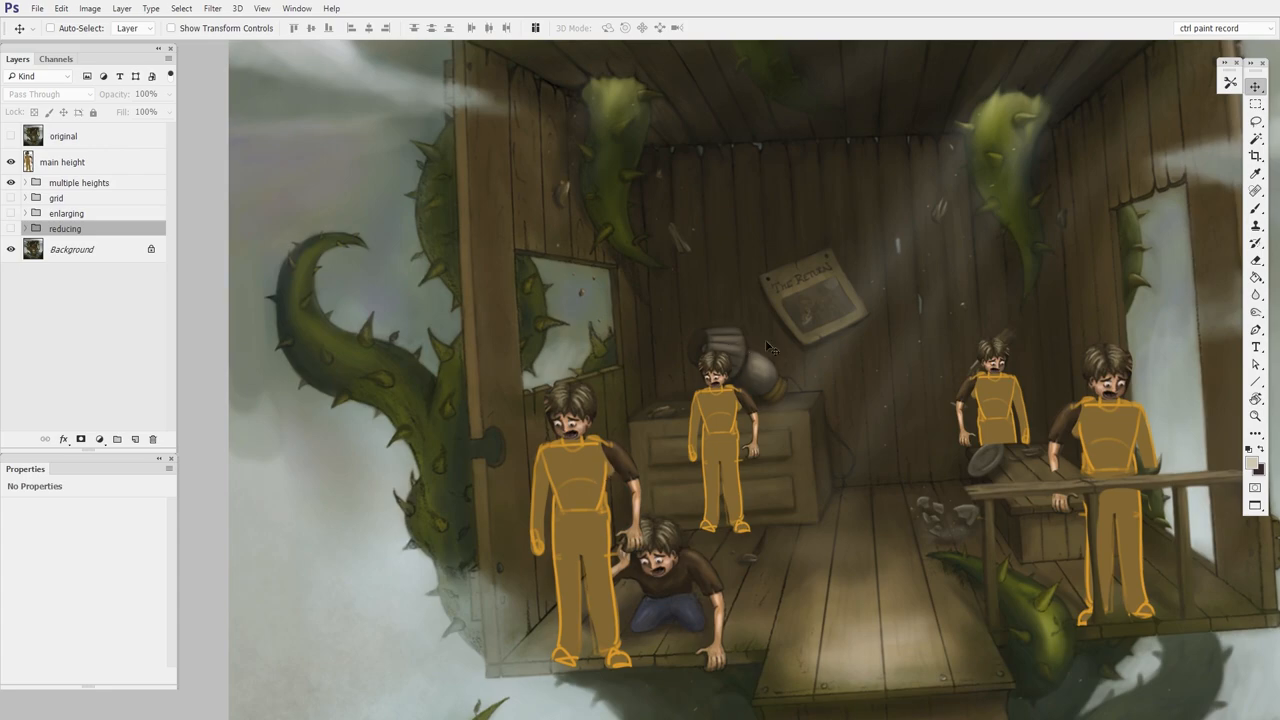
mouse_move(780, 394)
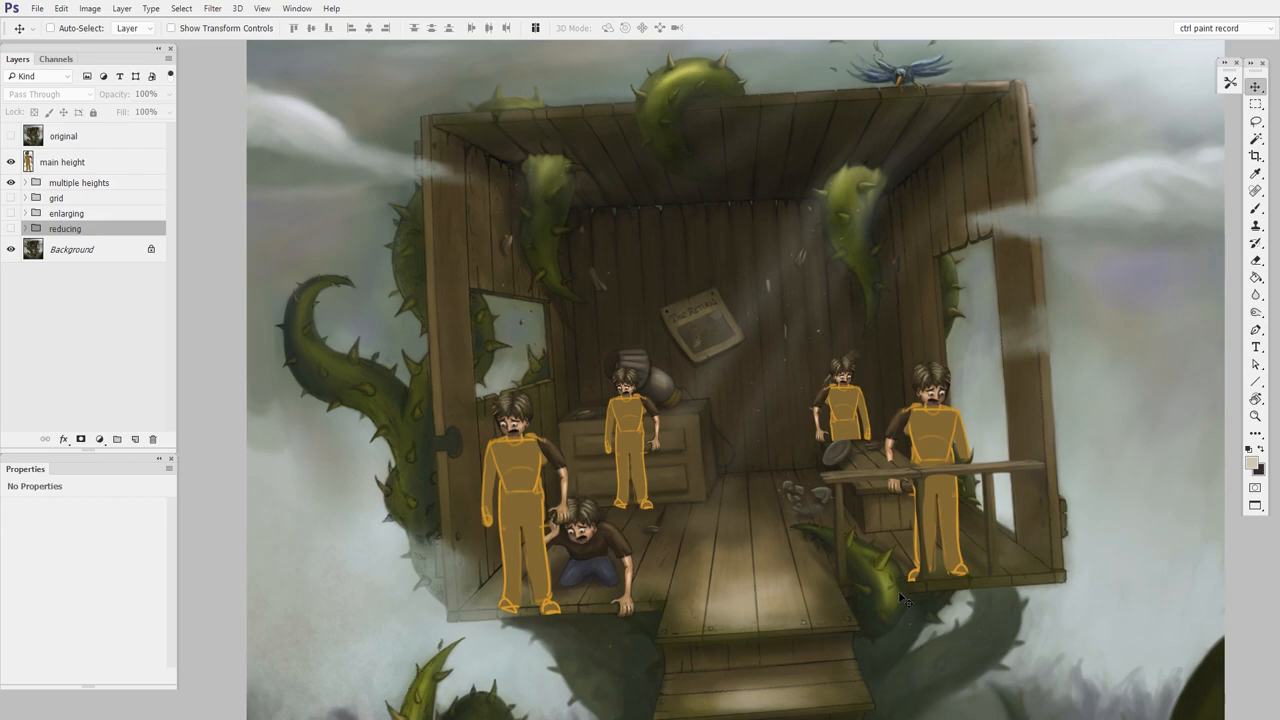
Hide then re-show the character height silhouettes over the reduced-scale treehouse paintover
click(12, 228)
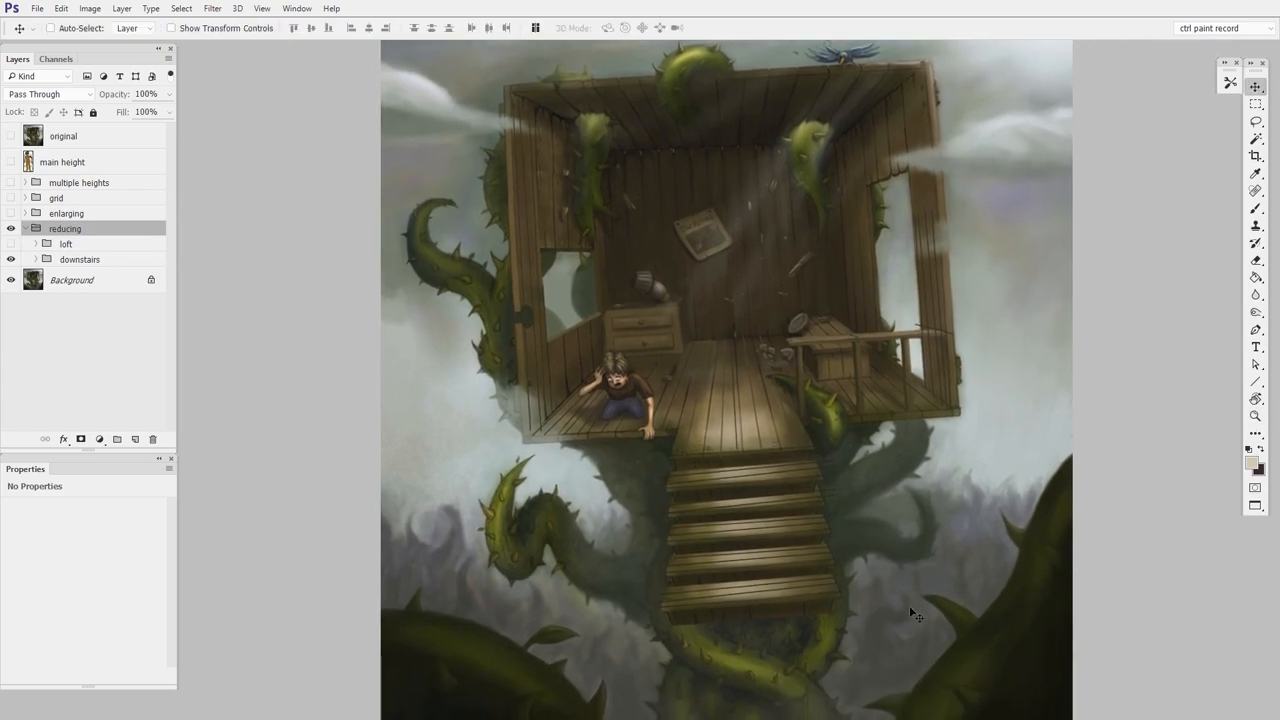
click(12, 228)
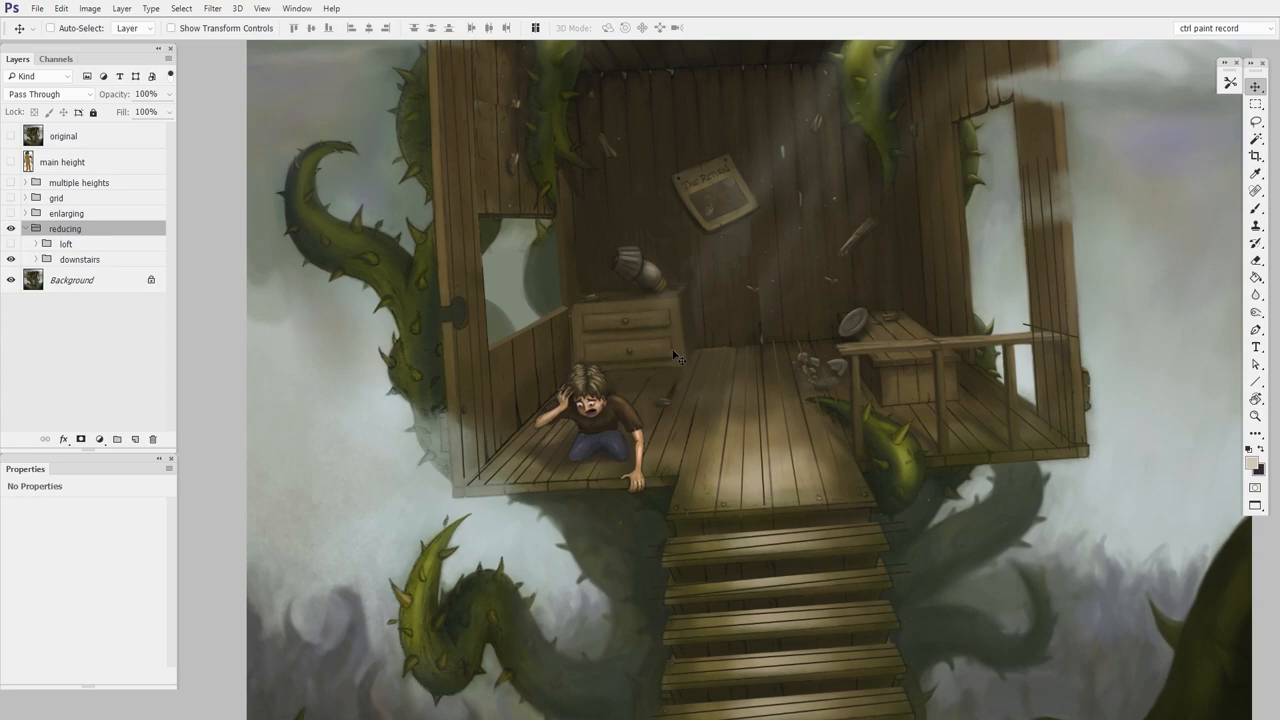
mouse_move(652, 378)
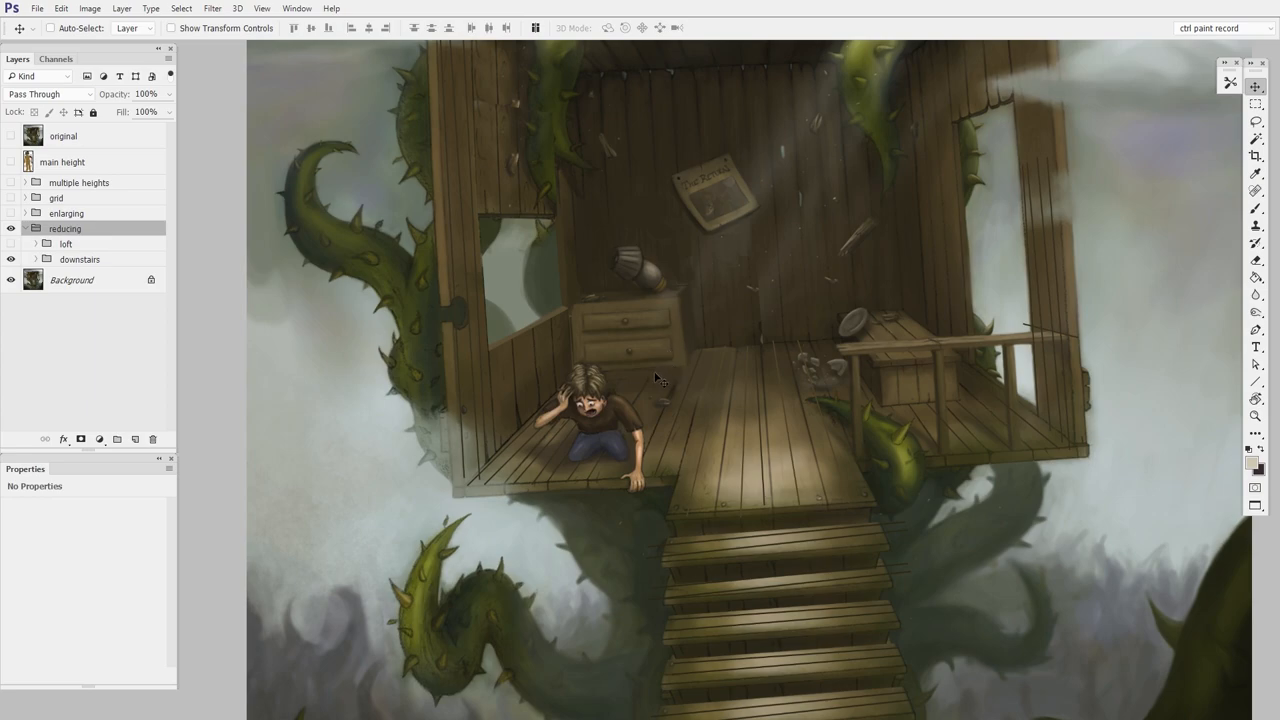
mouse_move(538, 336)
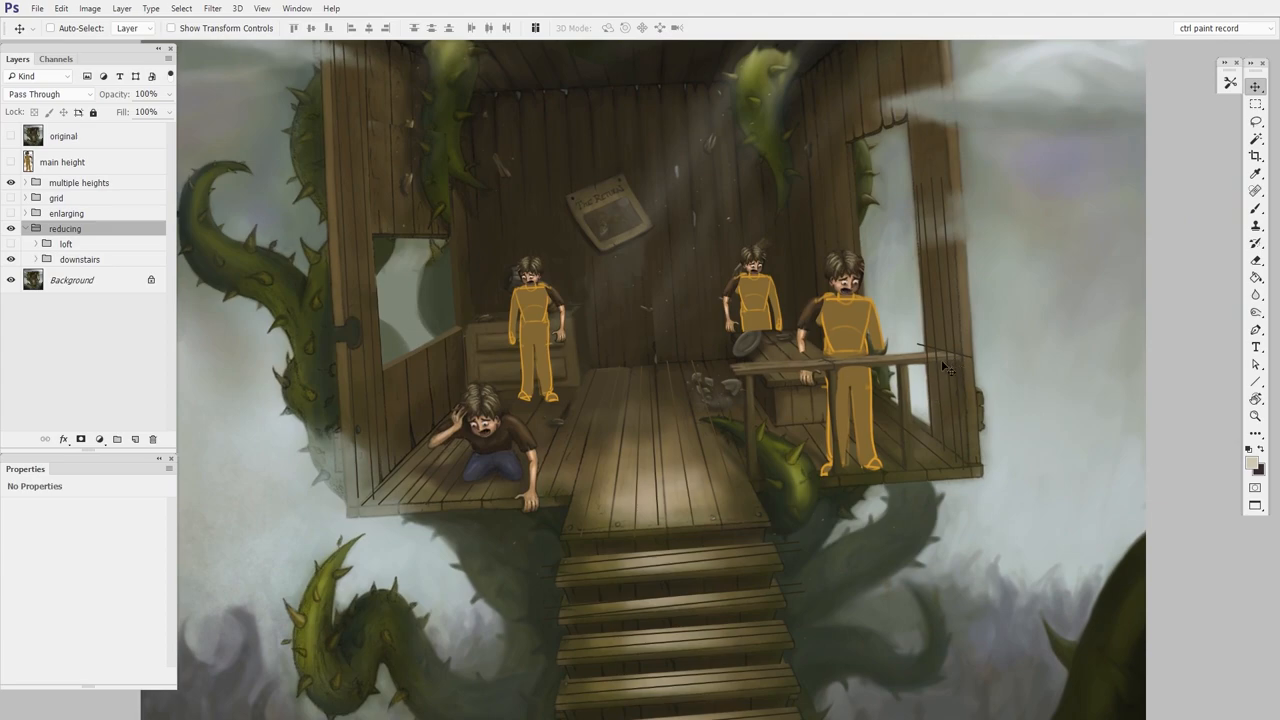
mouse_move(950, 404)
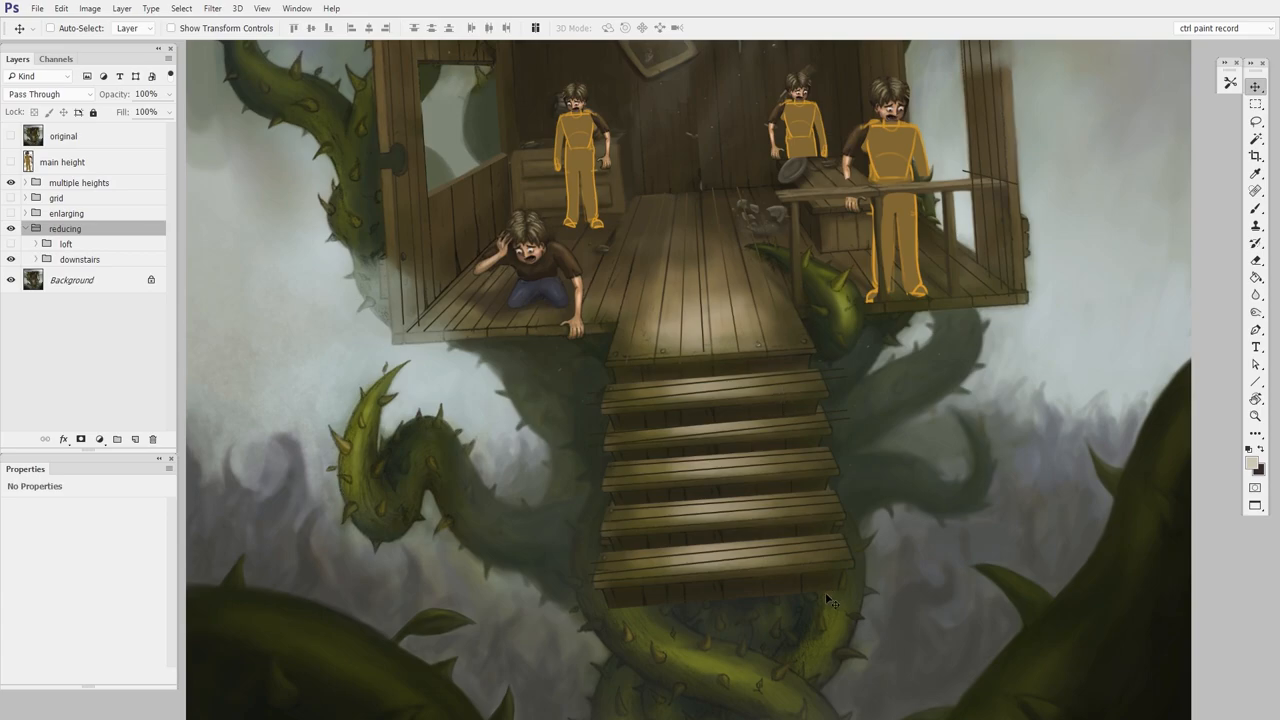
mouse_move(820, 634)
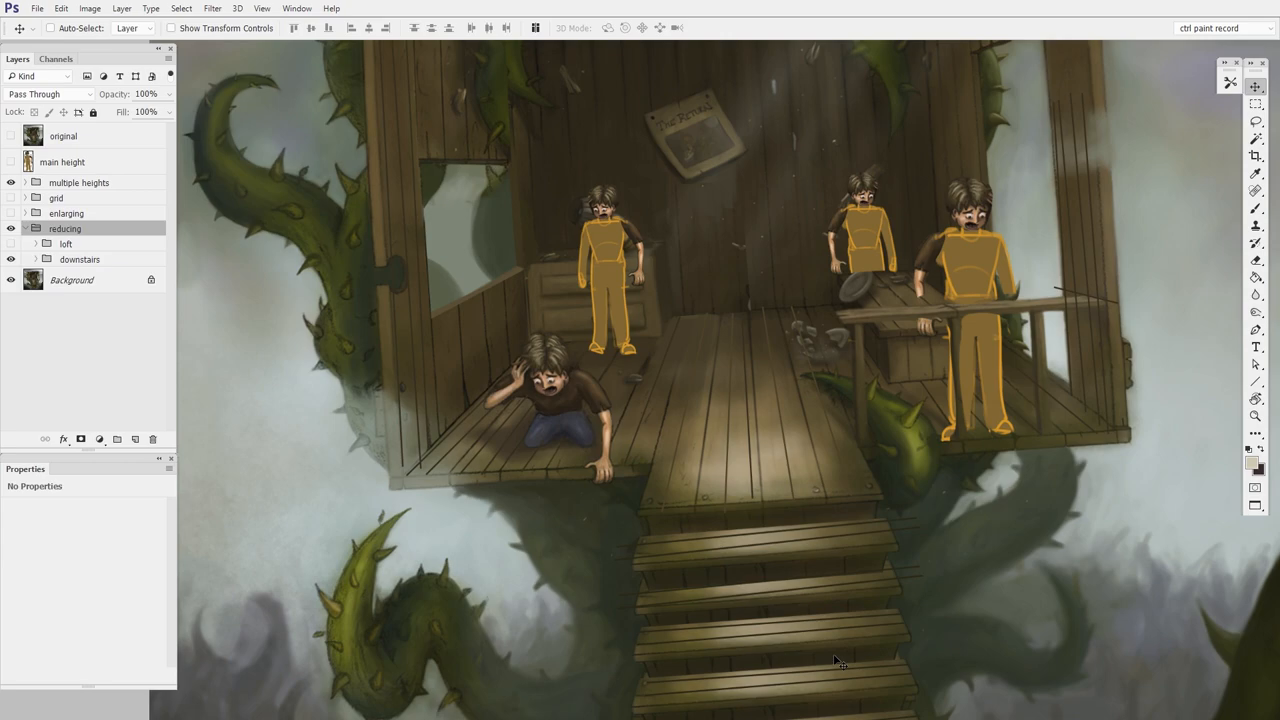
Reveal the loft-with-ladder paintover, then hide the loft and height silhouette overlays
click(1256, 414)
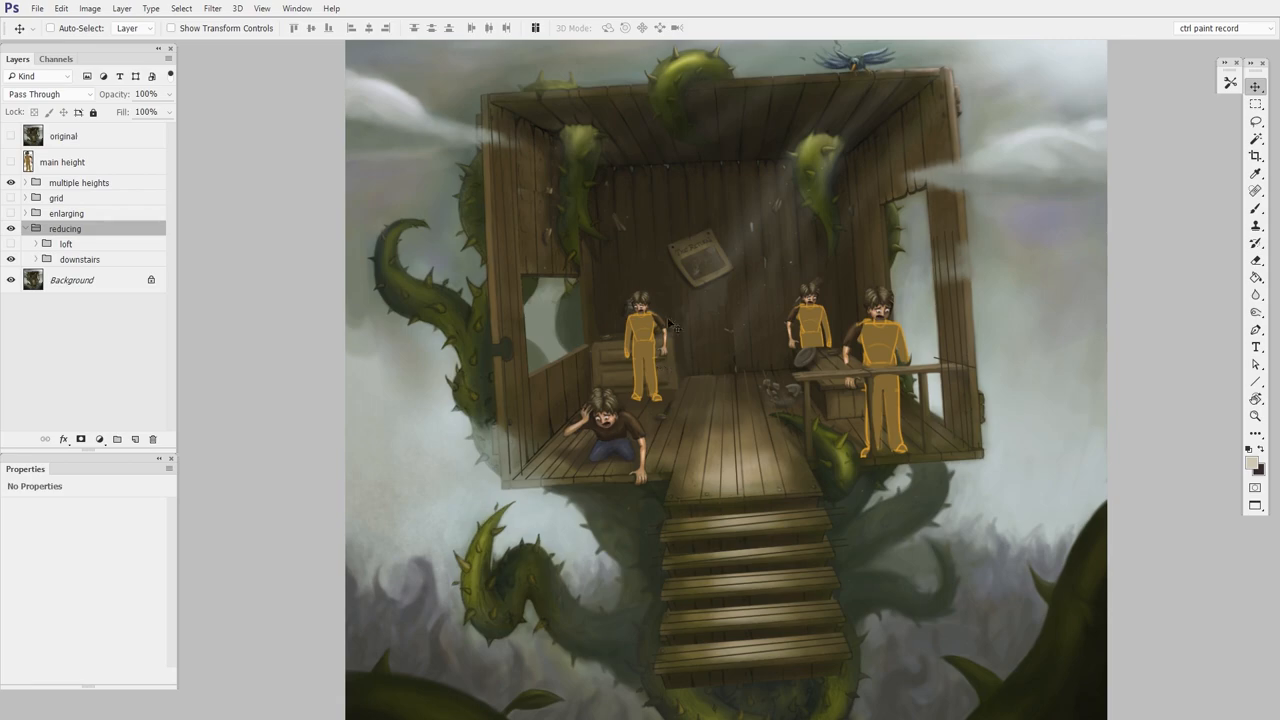
mouse_move(676, 356)
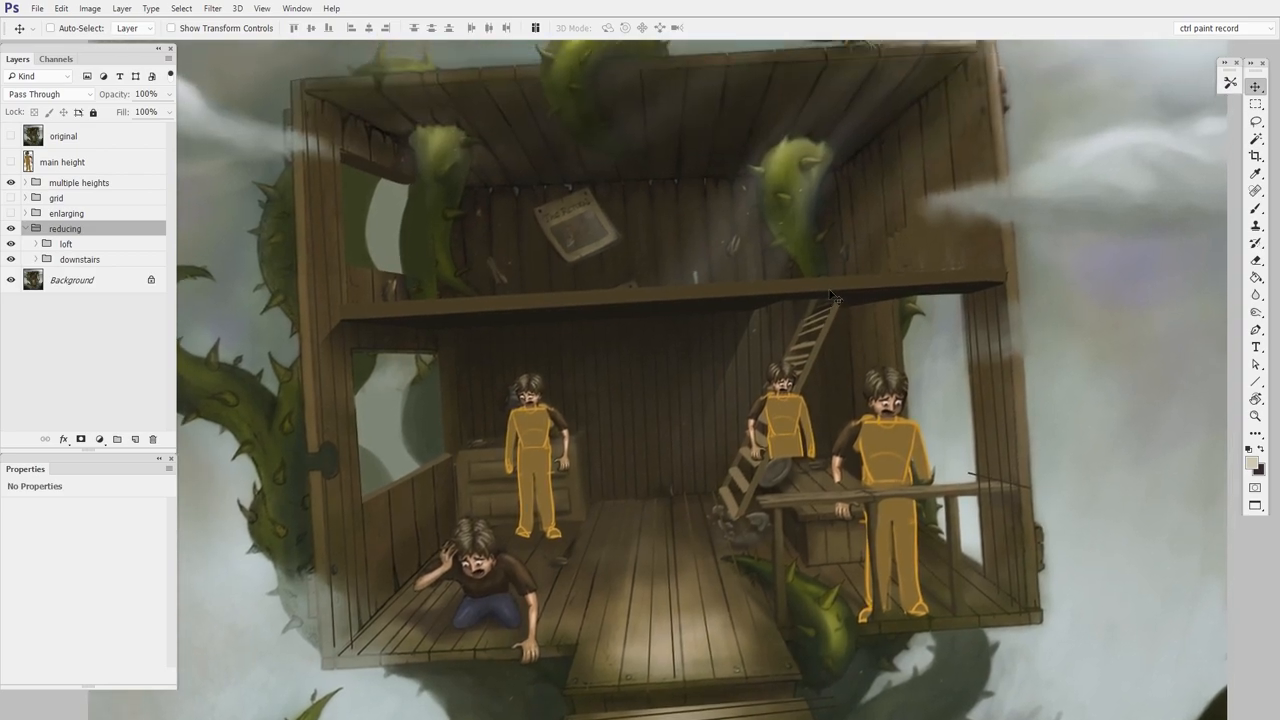
mouse_move(888, 250)
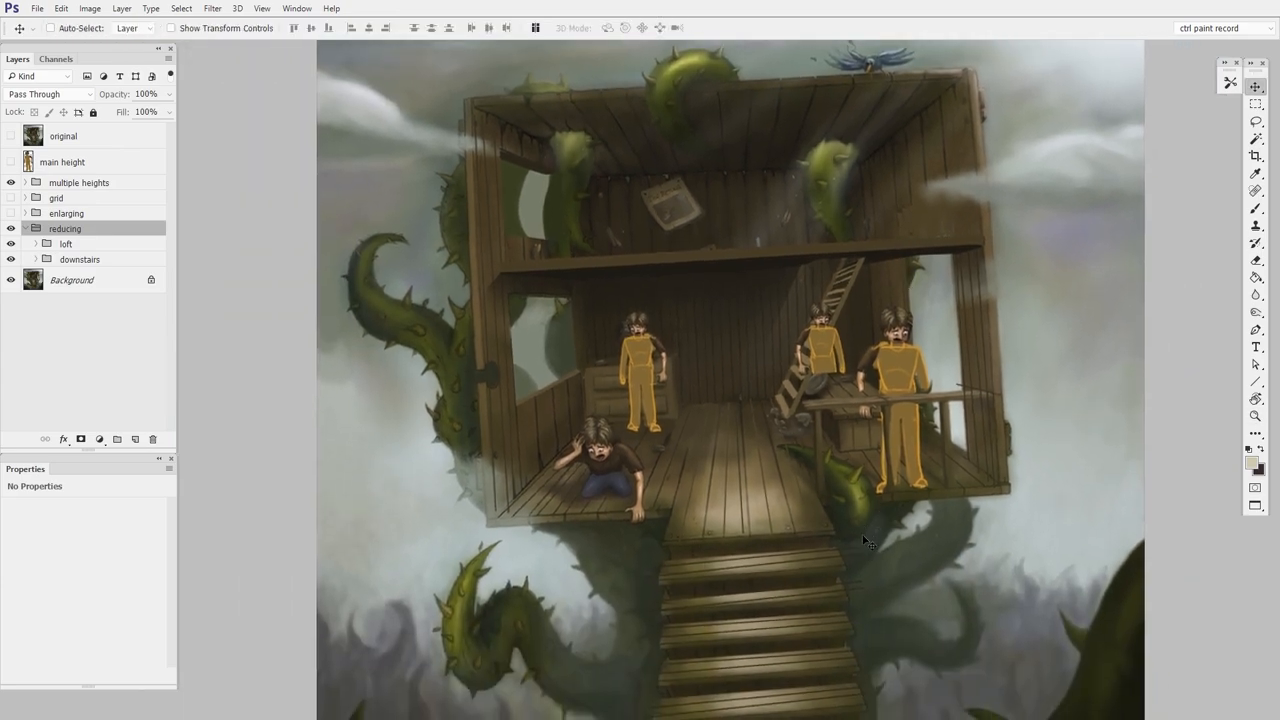
mouse_move(596, 486)
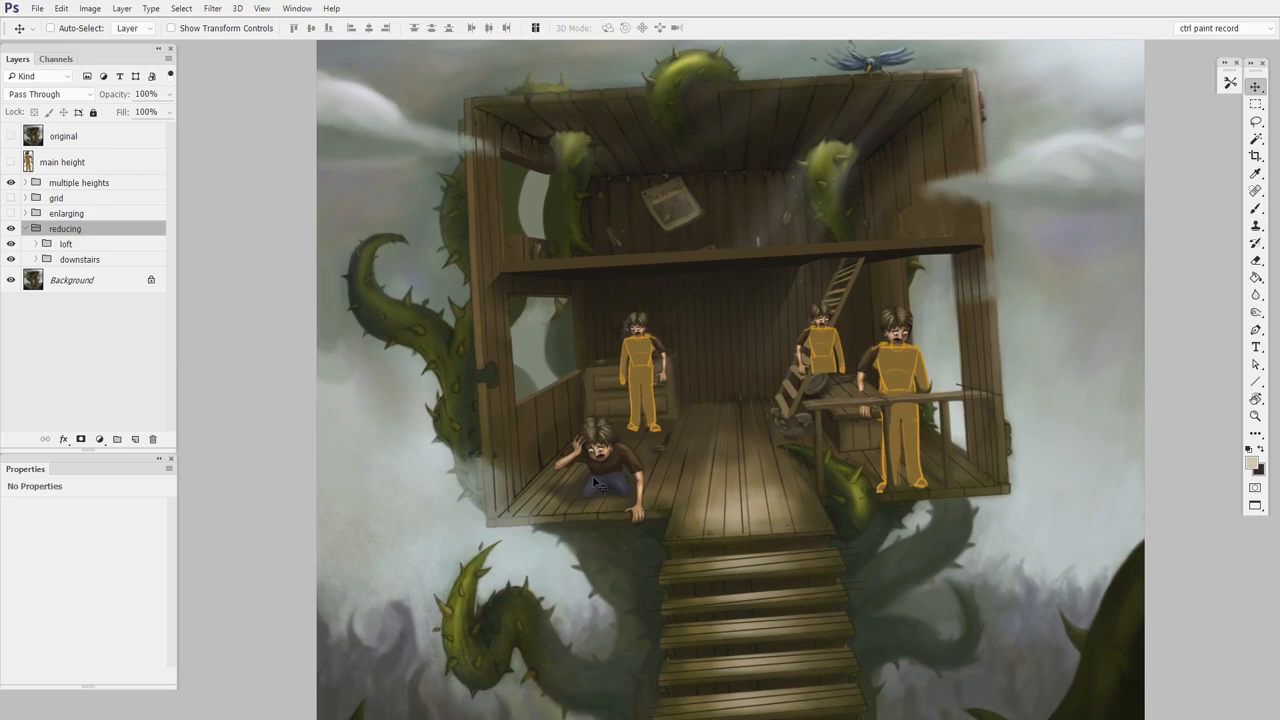
click(12, 228)
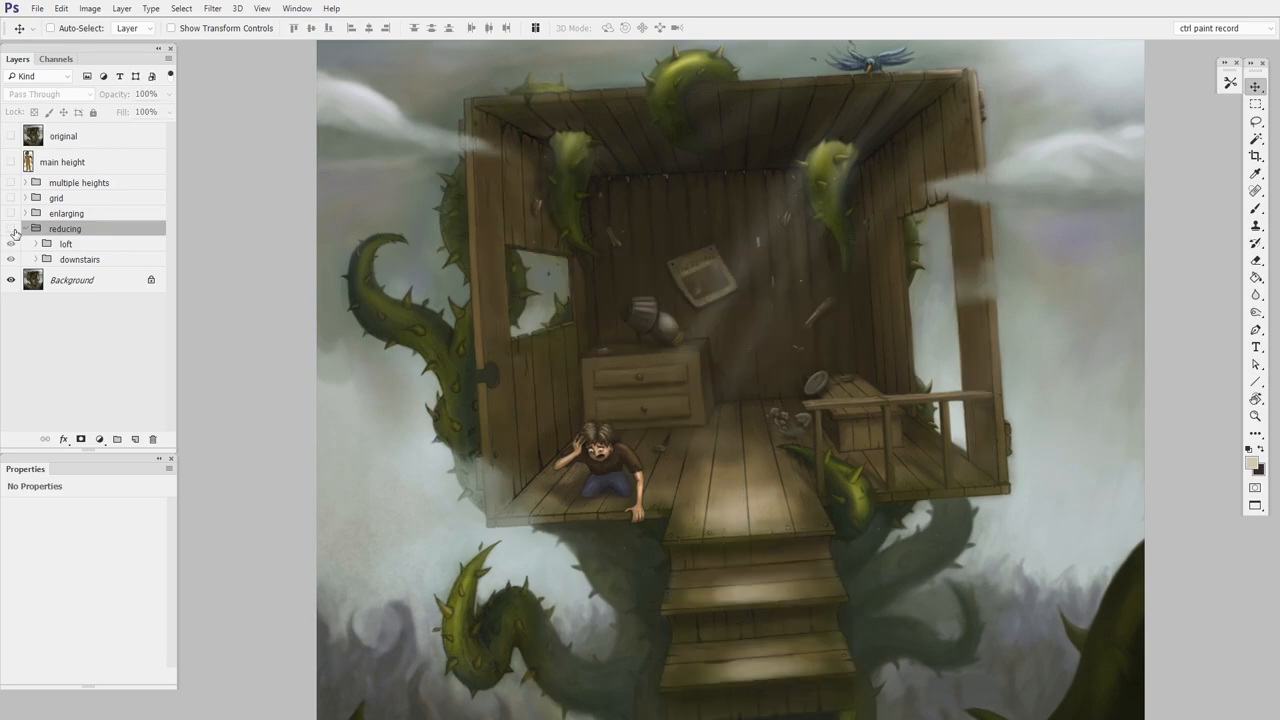
Show the enlarged-character treehouse variant with the boy much bigger in the room
click(12, 228)
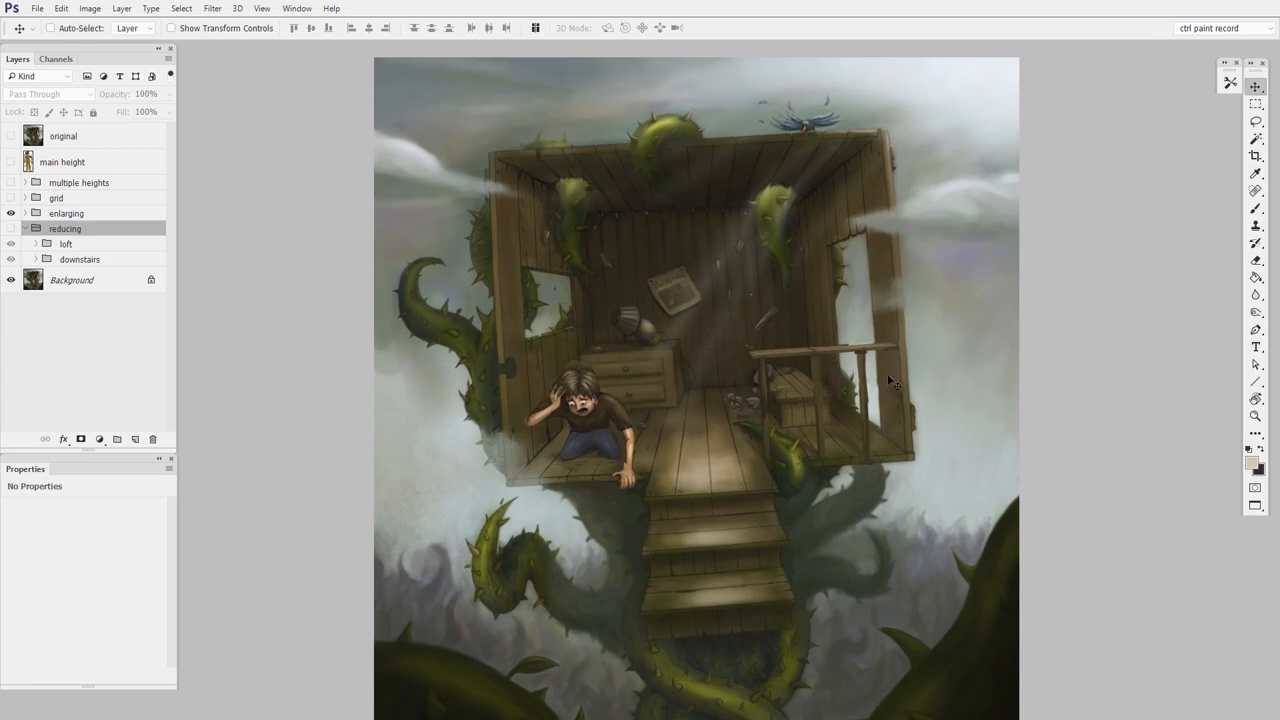
mouse_move(846, 408)
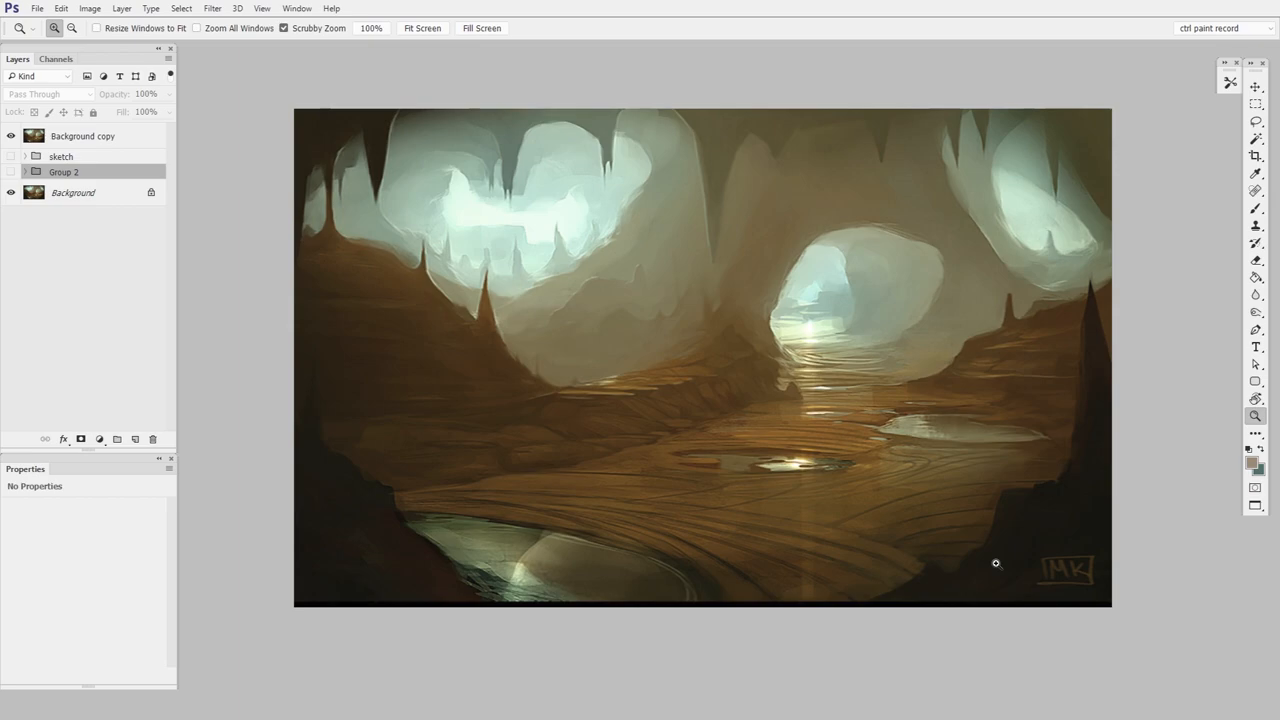
Toggle the cave paintover with wooden walkways and barrels off and on against the original
click(12, 156)
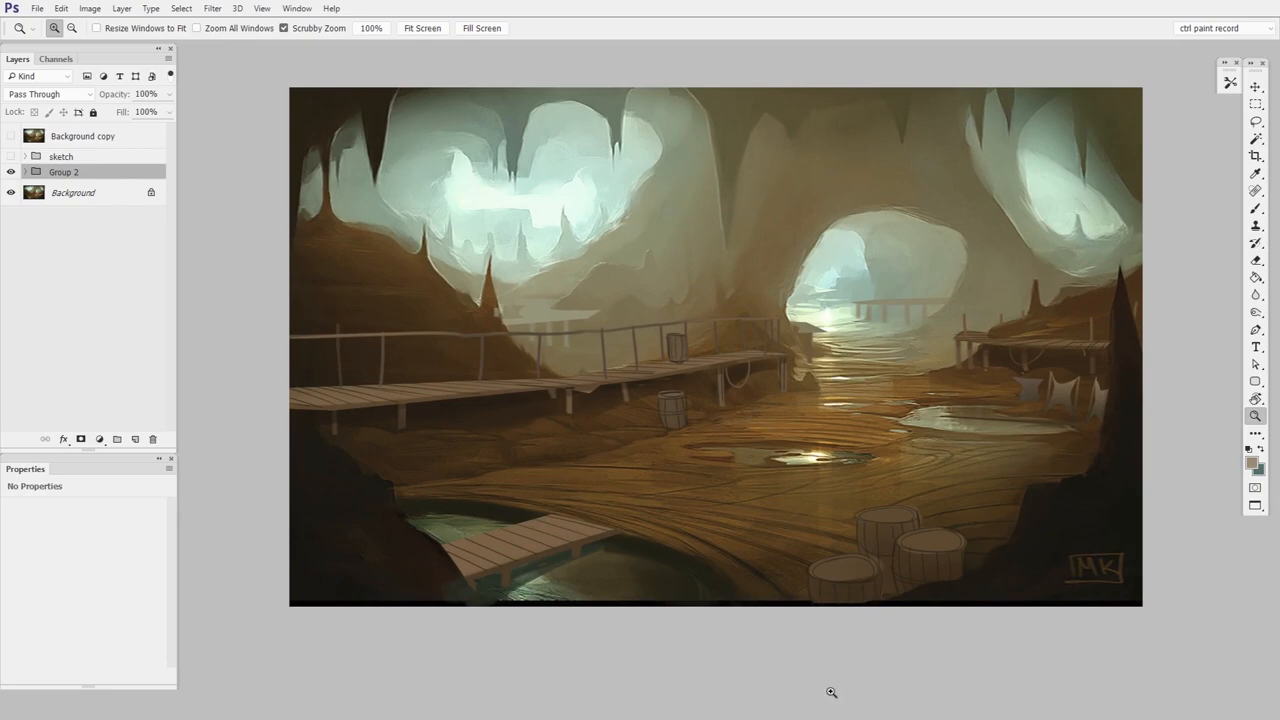
mouse_move(680, 438)
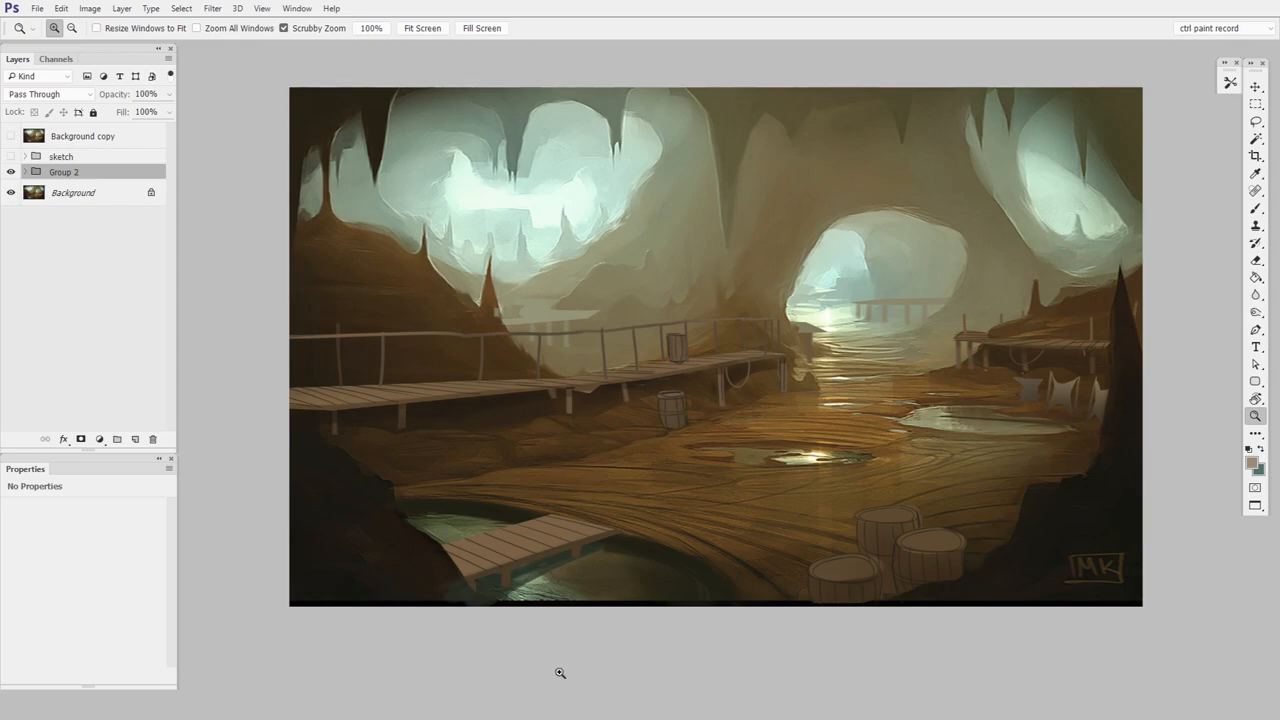
click(12, 136)
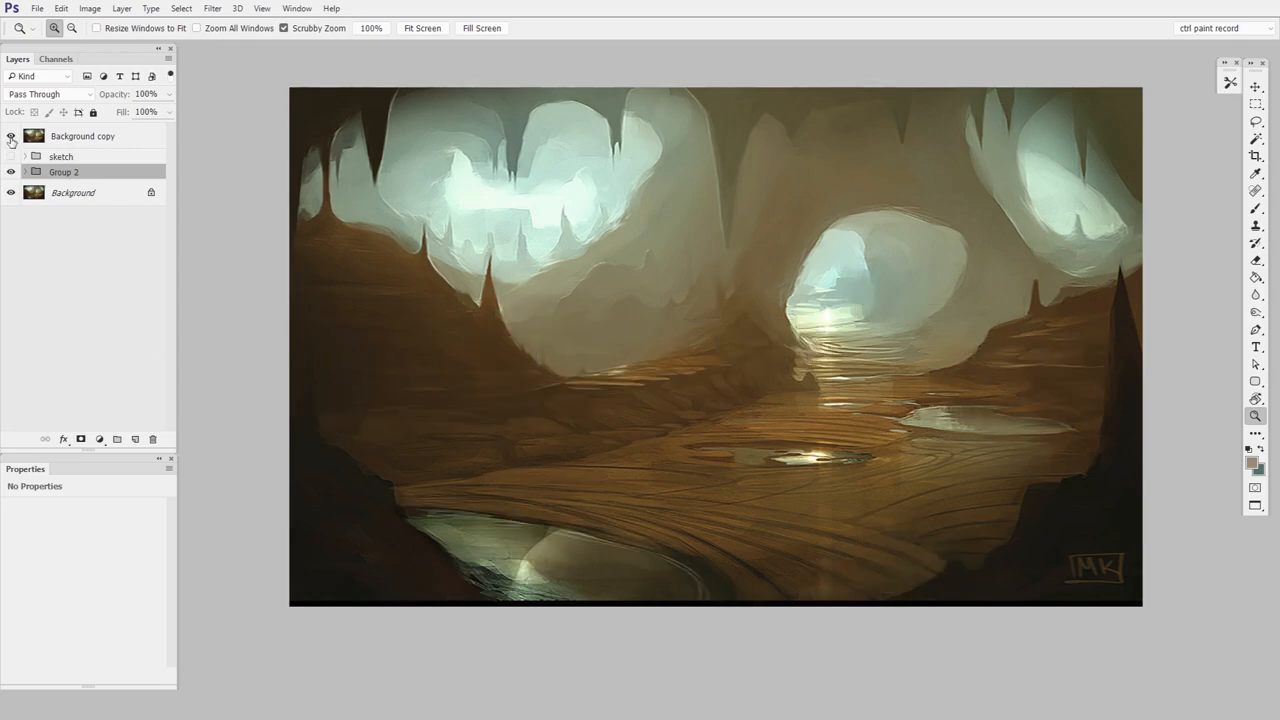
click(12, 172)
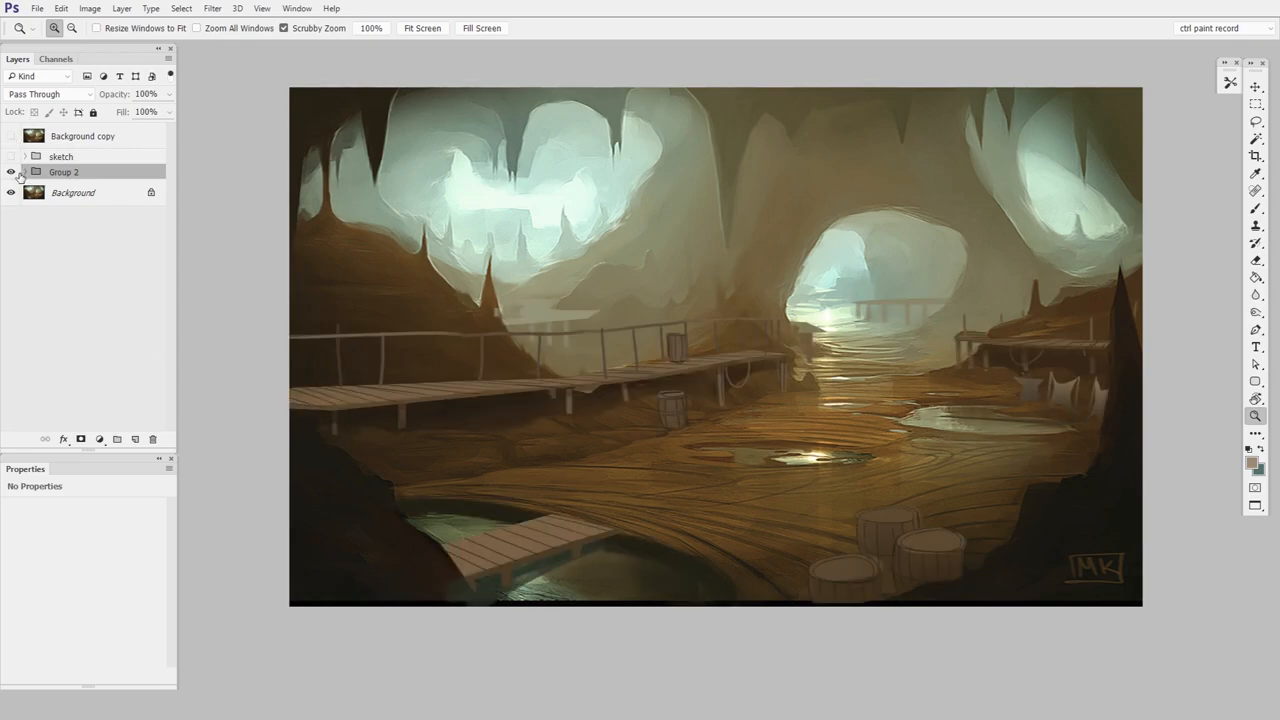